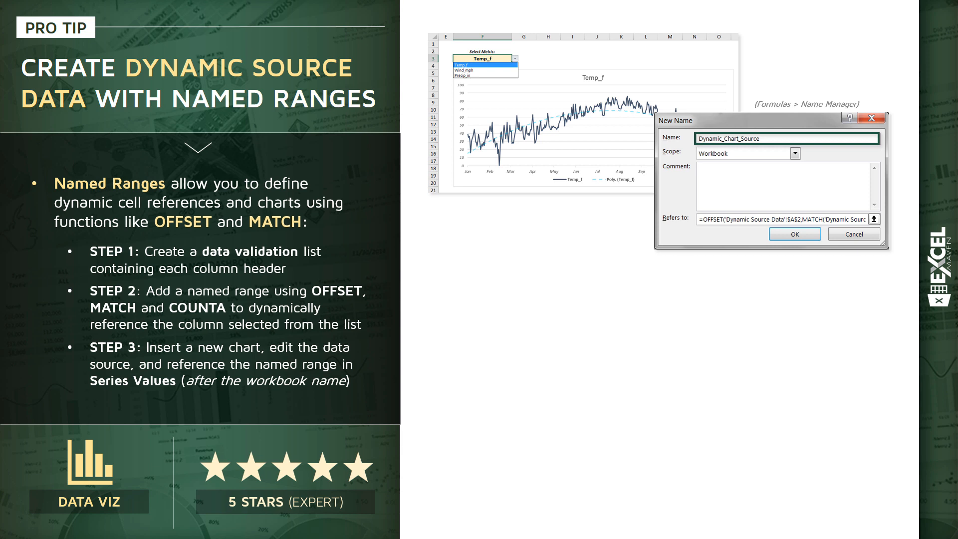
# Step: Advance the slide to show the Select Data and Select Data Source illustrations, then move past it
pyautogui.rightClick(469, 149)
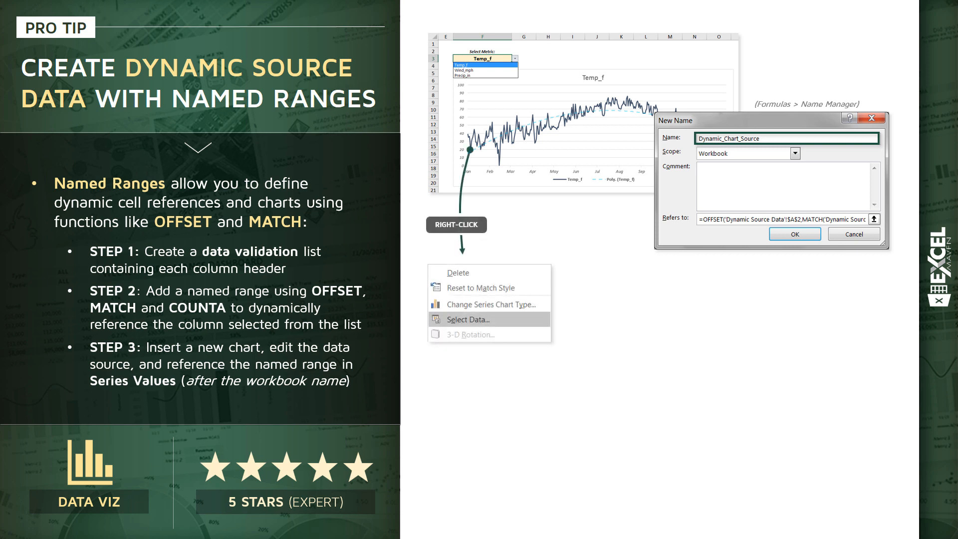
pyautogui.click(467, 318)
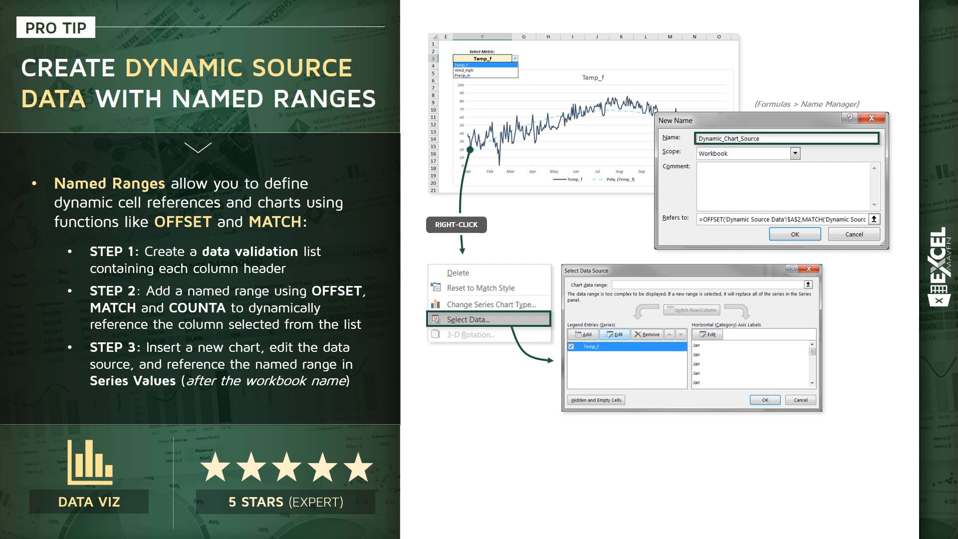
pyautogui.click(615, 334)
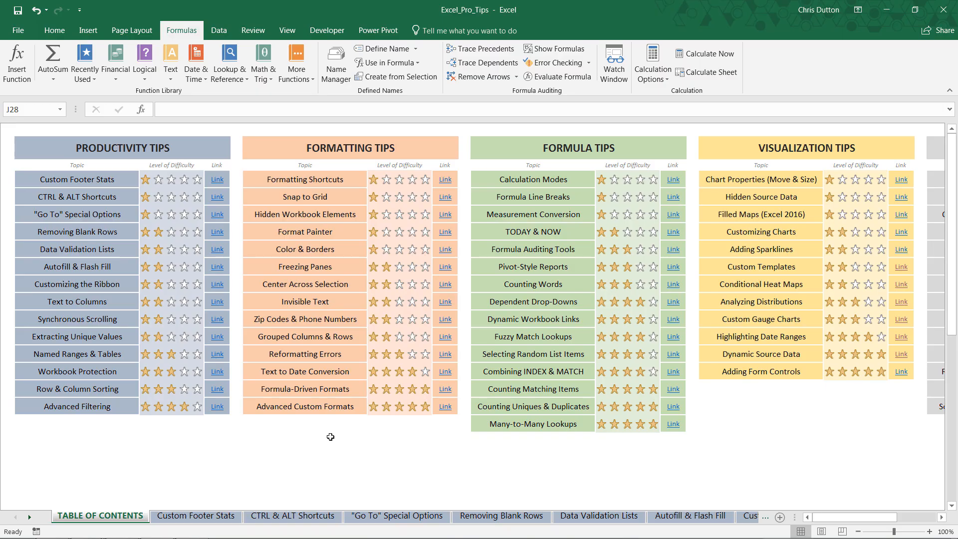
pyautogui.moveTo(375, 438)
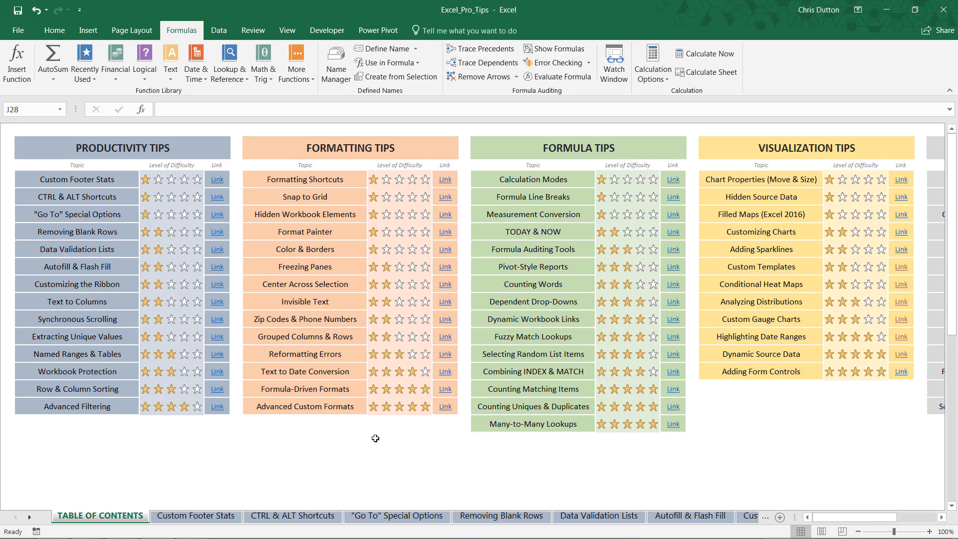
pyautogui.moveTo(396, 433)
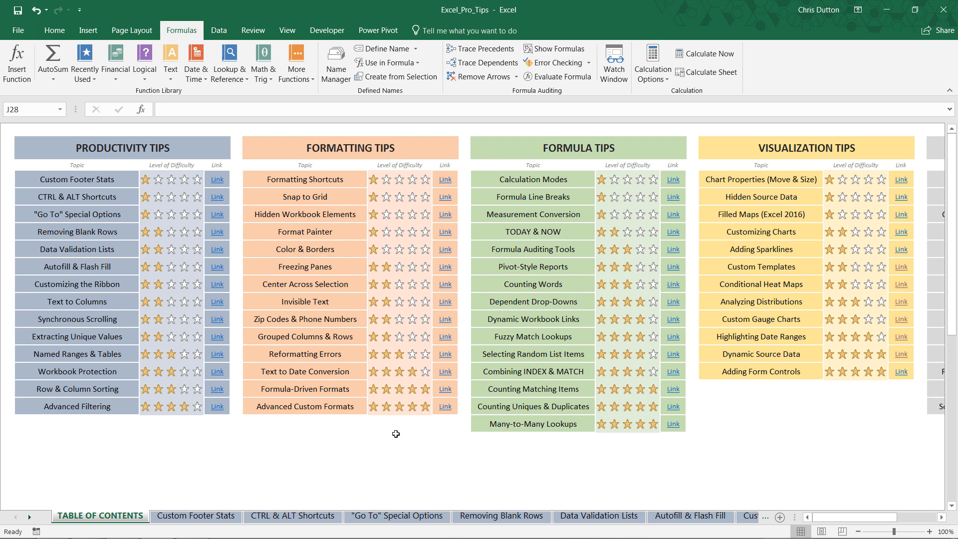
pyautogui.moveTo(828, 143)
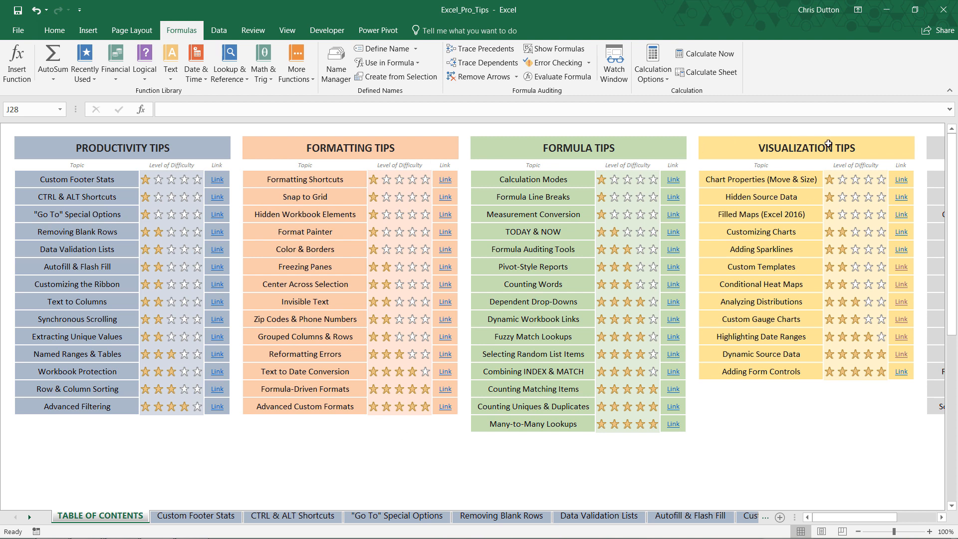
pyautogui.moveTo(738, 350)
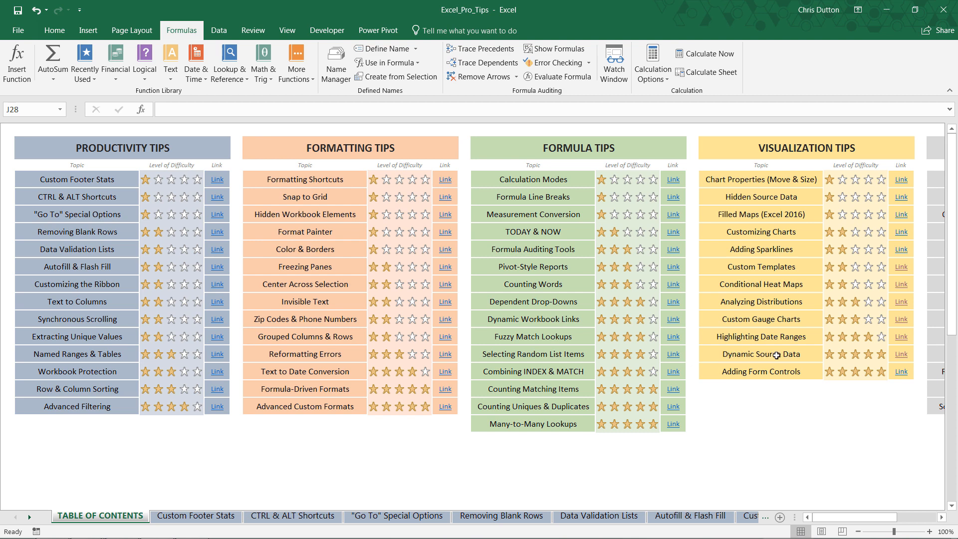
# Step: Follow the Dynamic Source Data link on the table of contents to open that worksheet
pyautogui.click(761, 353)
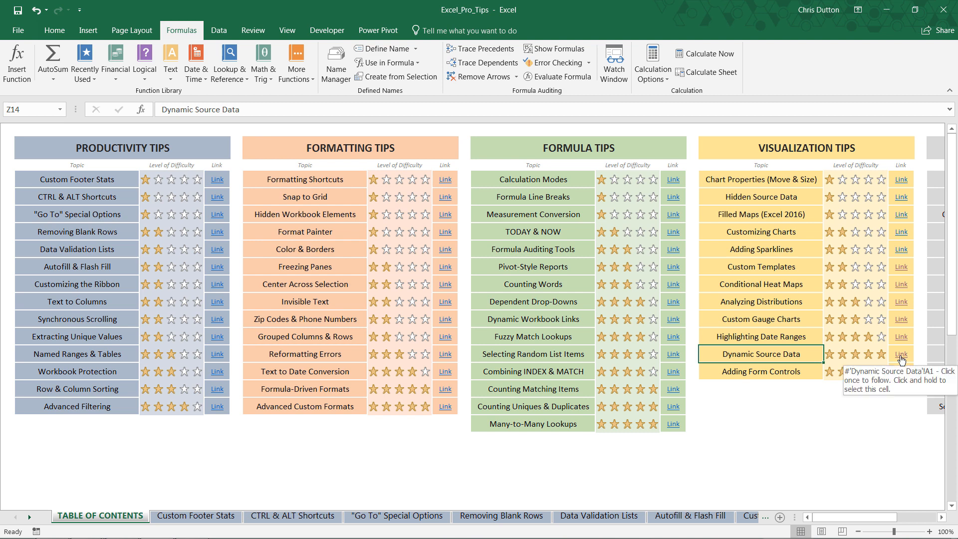
pyautogui.click(900, 353)
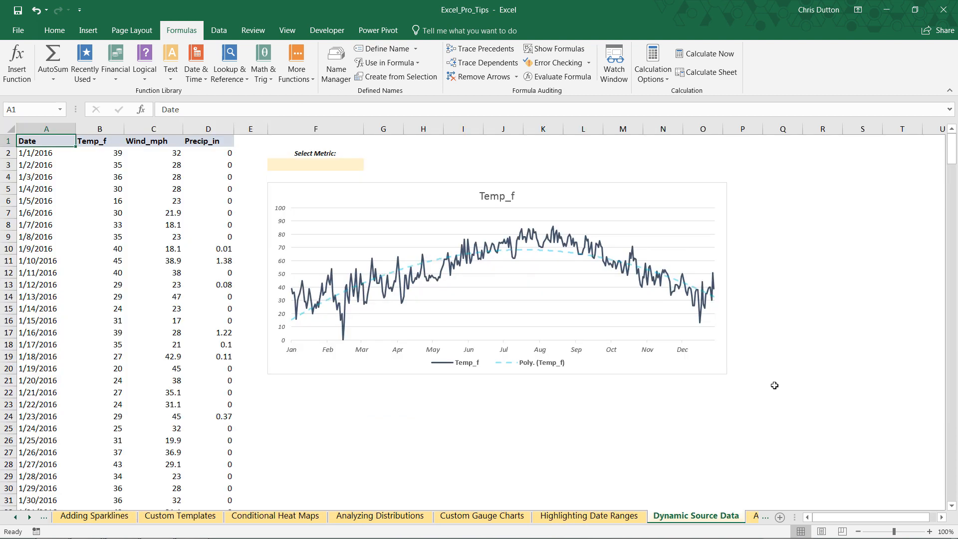
pyautogui.moveTo(232, 166)
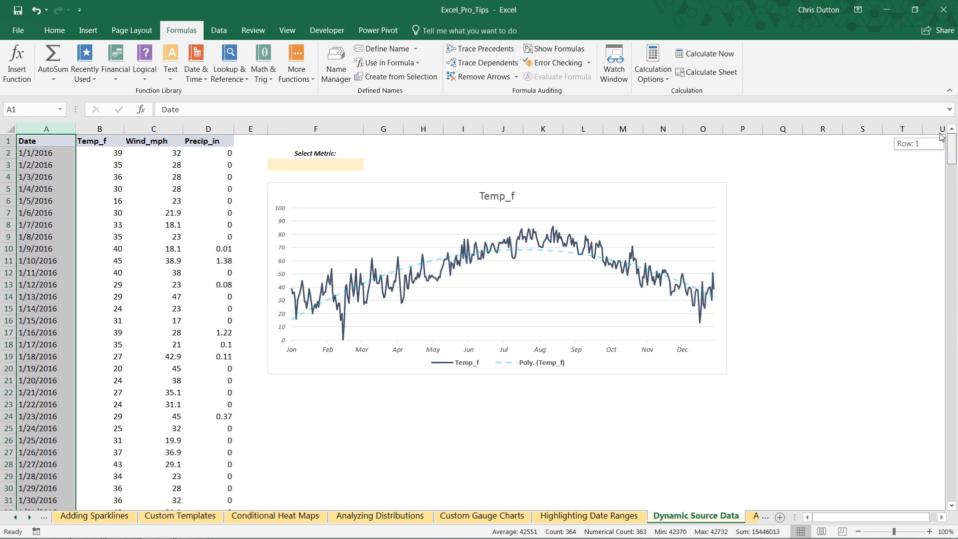
pyautogui.moveTo(101, 277)
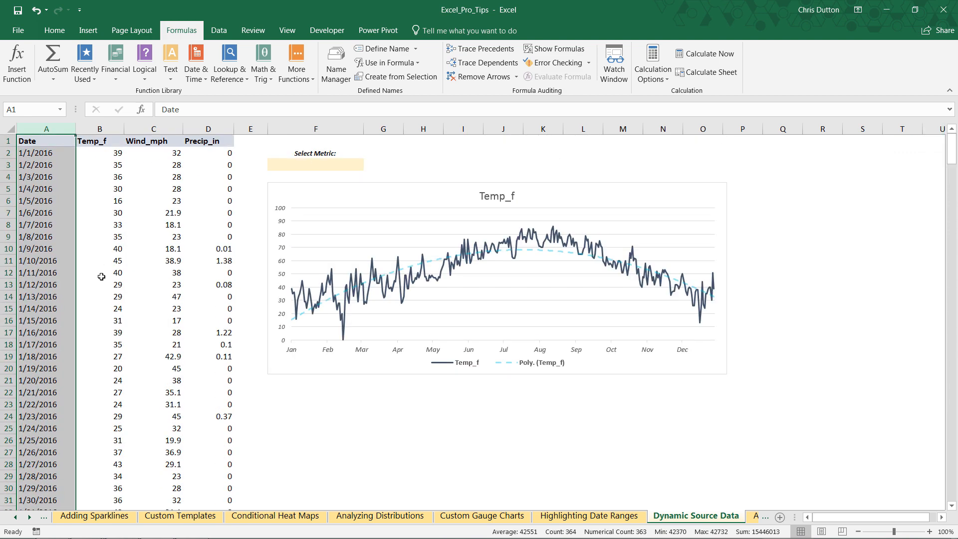
pyautogui.moveTo(189, 152)
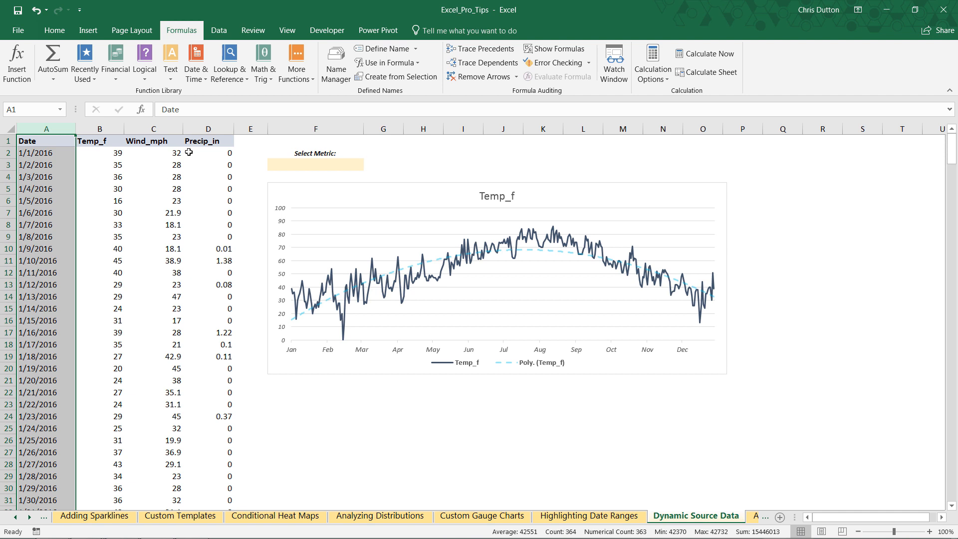
pyautogui.moveTo(208, 159)
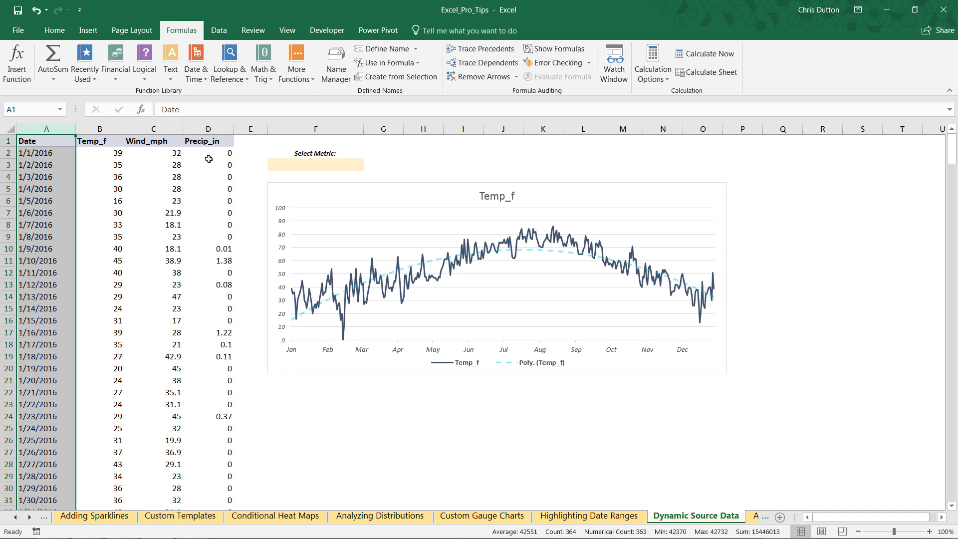
pyautogui.moveTo(657, 179)
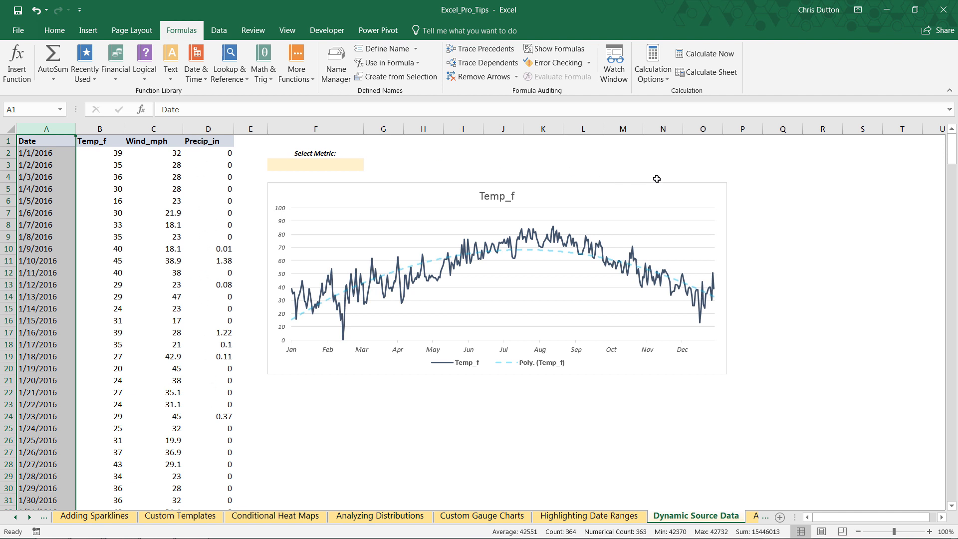
pyautogui.click(497, 278)
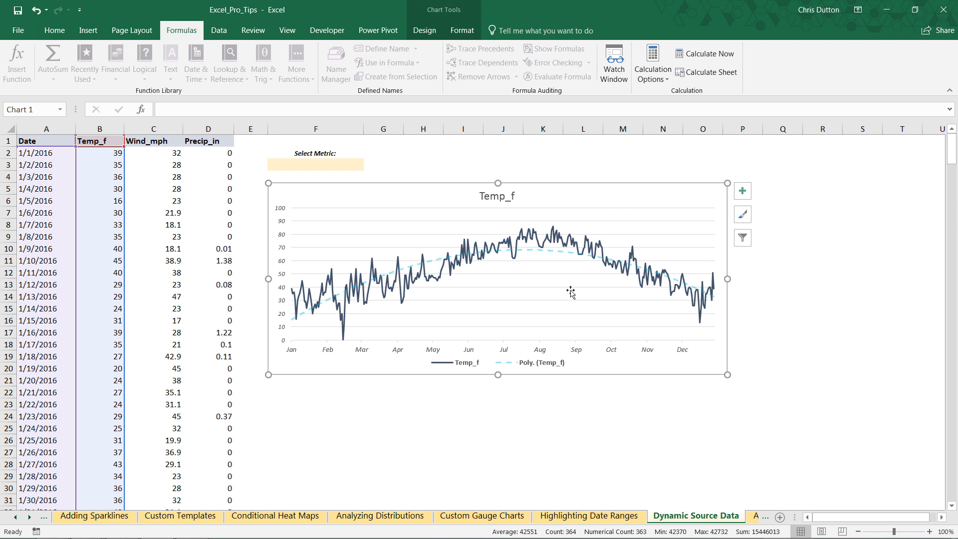
pyautogui.moveTo(520, 253)
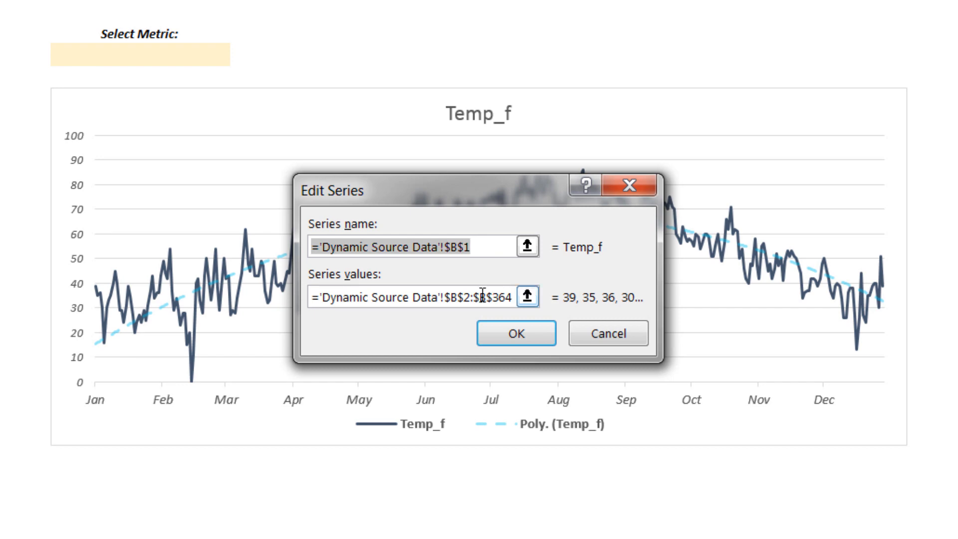
pyautogui.click(514, 333)
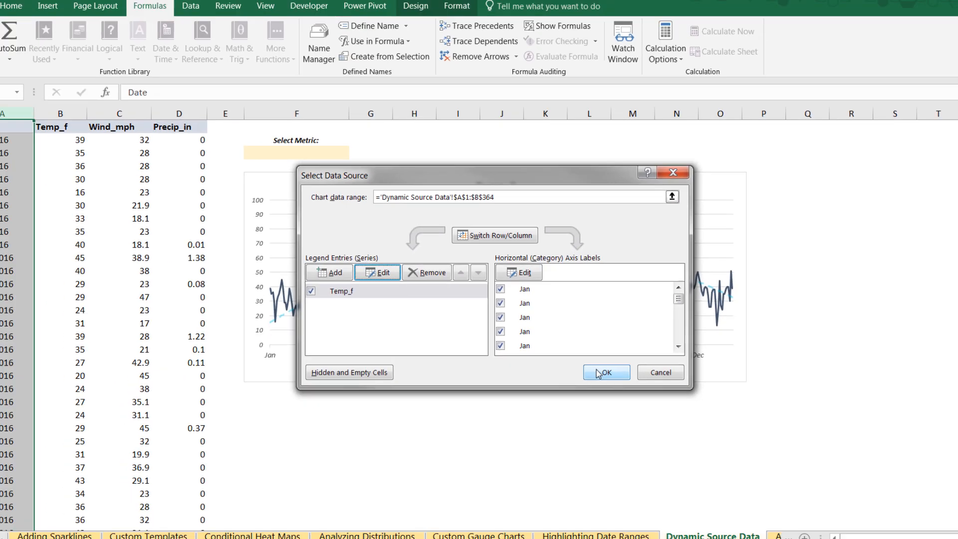
pyautogui.click(604, 373)
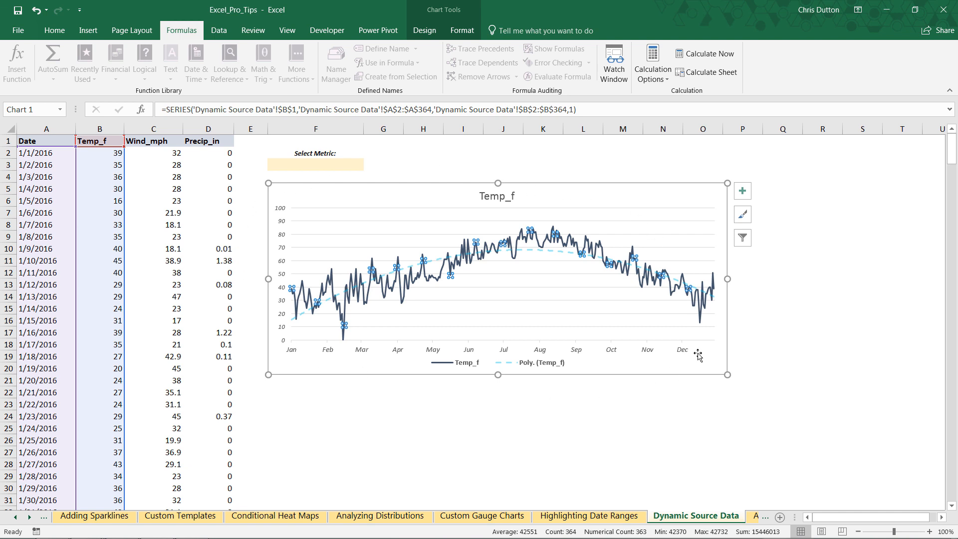
pyautogui.moveTo(753, 320)
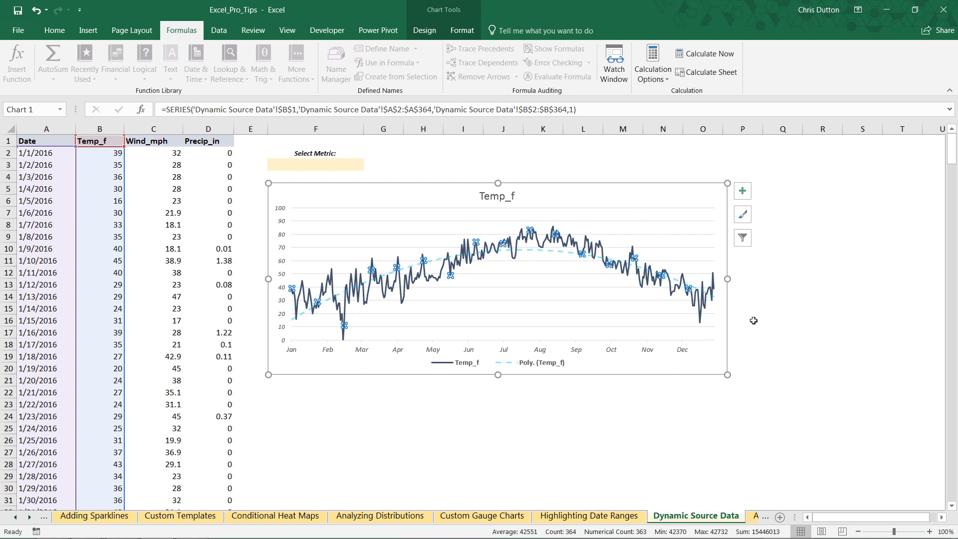
pyautogui.moveTo(369, 196)
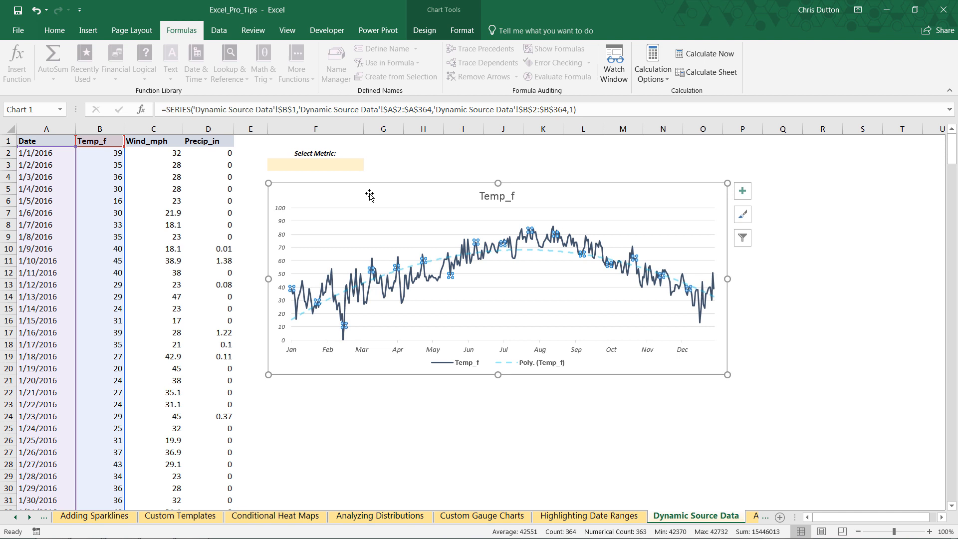
pyautogui.moveTo(375, 355)
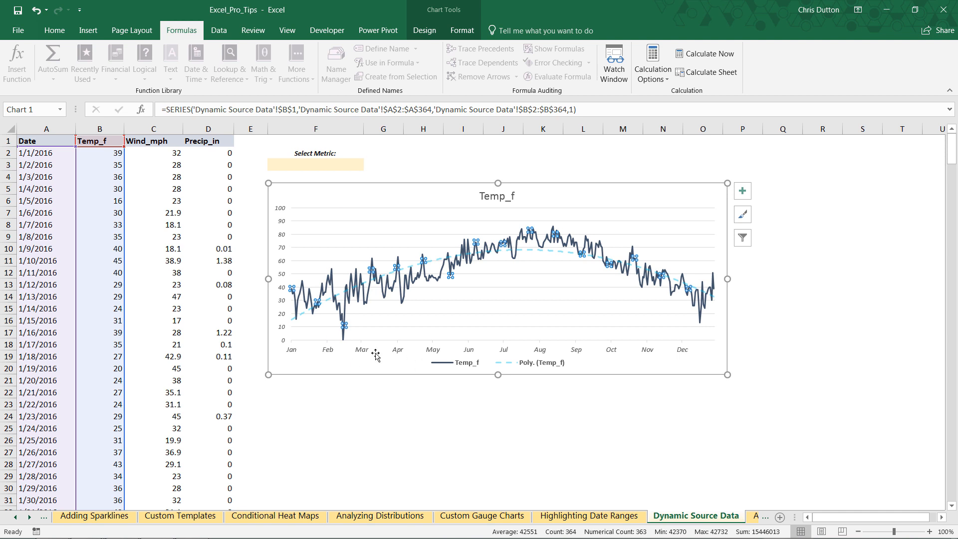
pyautogui.moveTo(395, 397)
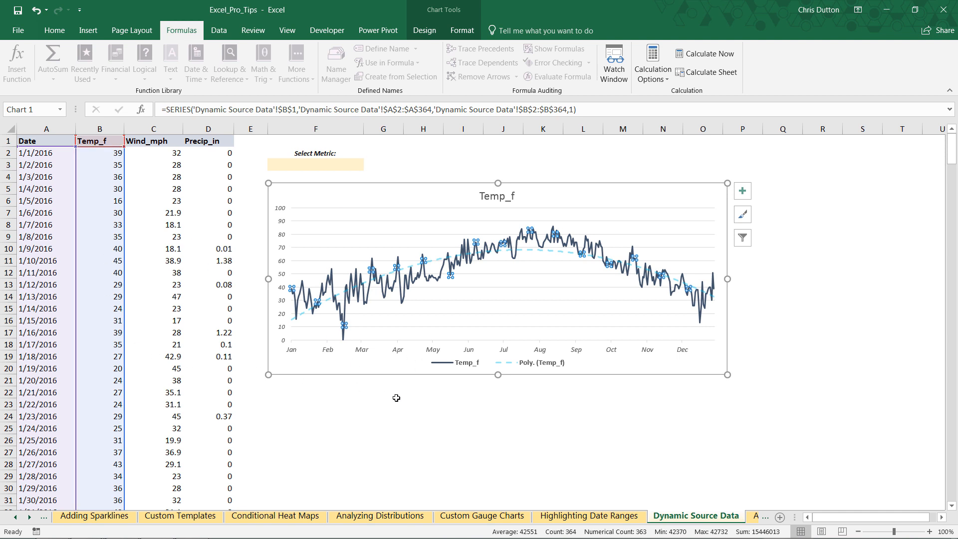
pyautogui.click(383, 403)
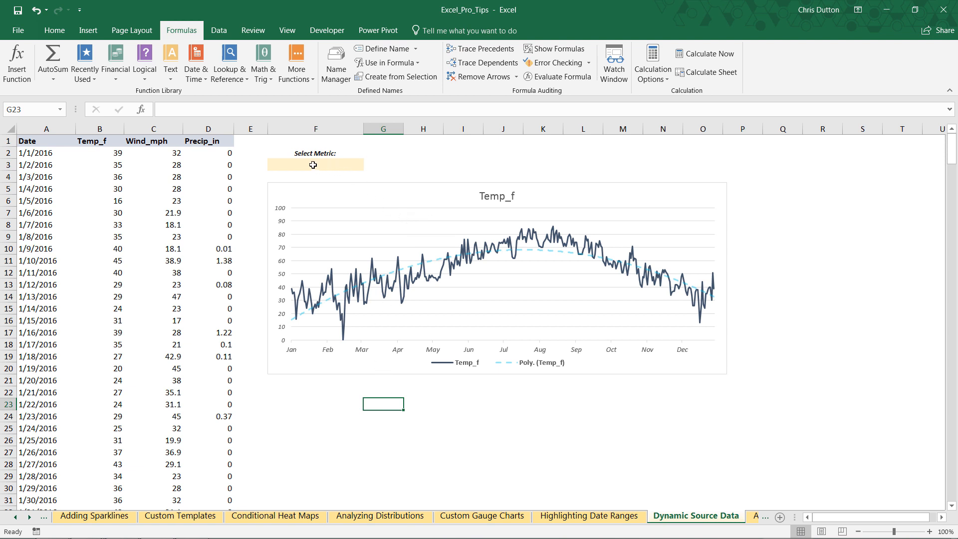
# Step: Give F3 List data validation sourced from =$B$1:$D$1 (Temp_f, Wind_mph, Precip_in)
pyautogui.click(314, 164)
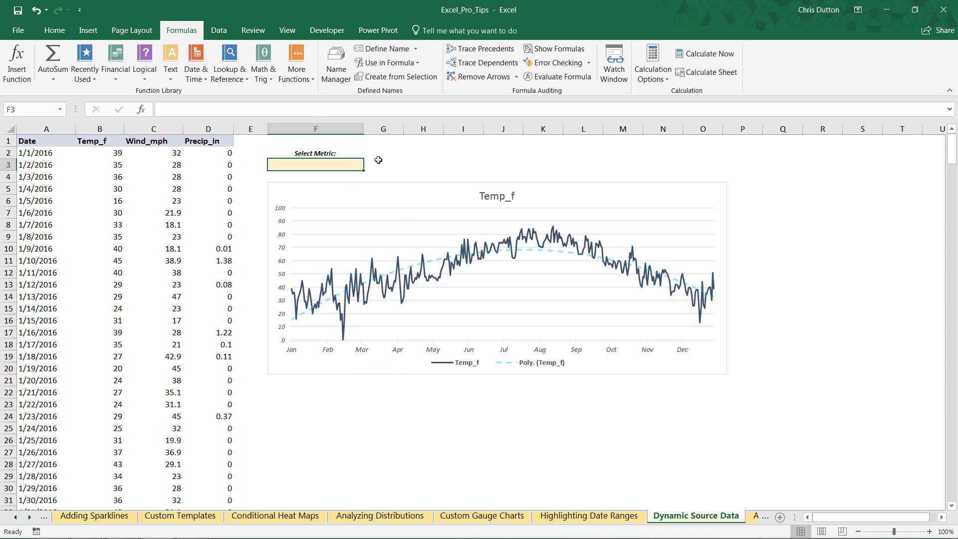
pyautogui.moveTo(380, 158)
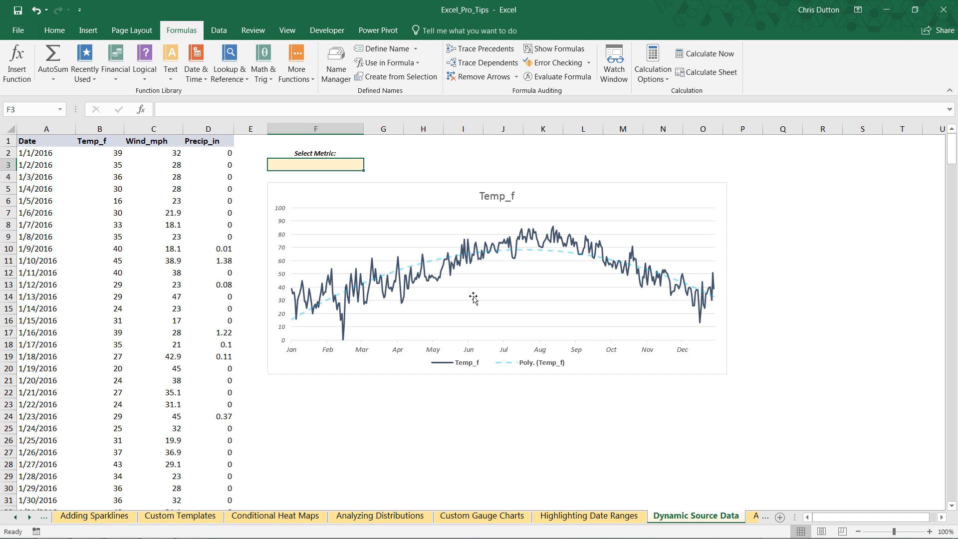
pyautogui.moveTo(386, 176)
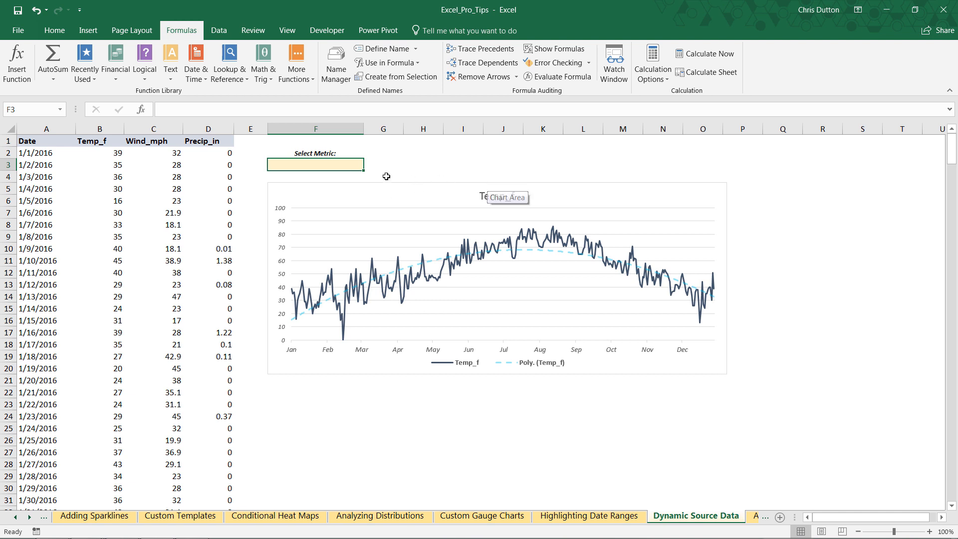
pyautogui.click(218, 29)
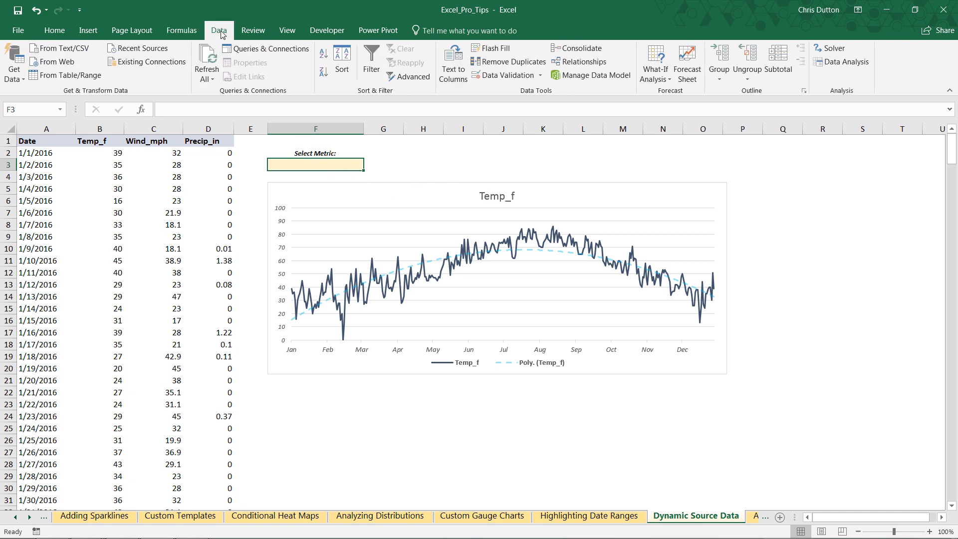
pyautogui.click(502, 62)
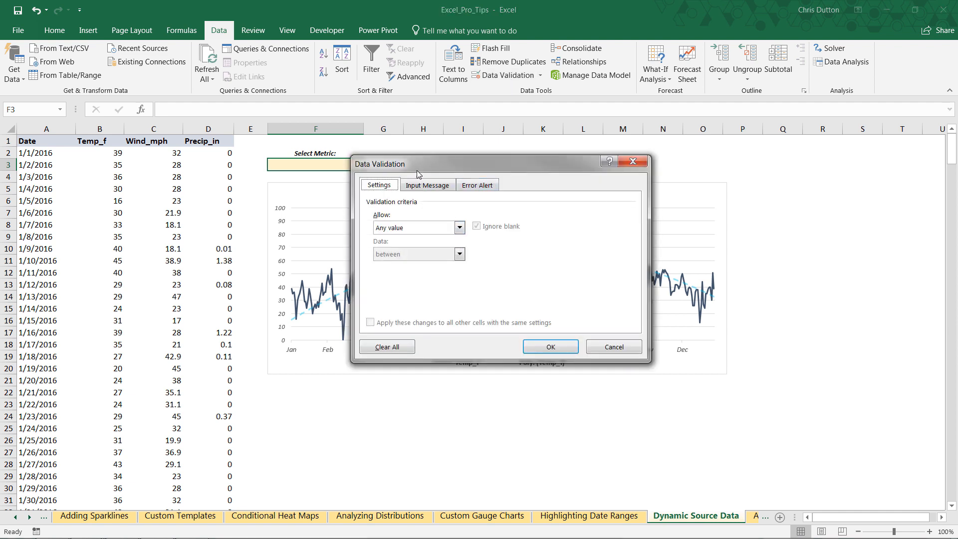
pyautogui.click(459, 228)
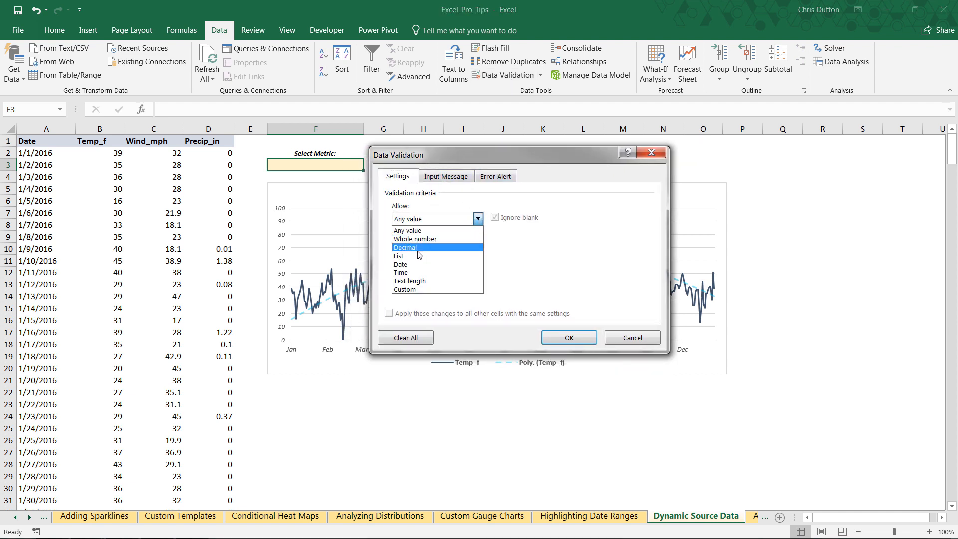
pyautogui.click(398, 256)
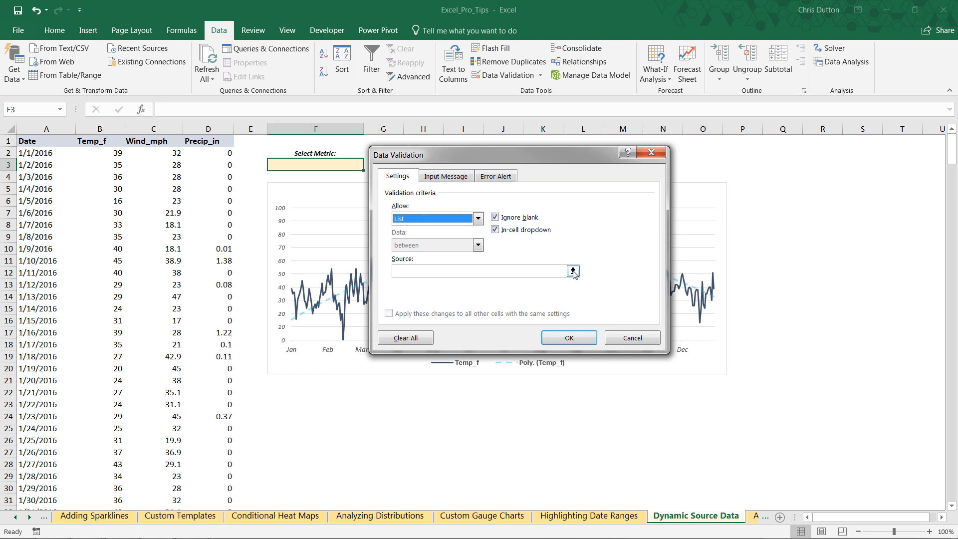
pyautogui.click(572, 272)
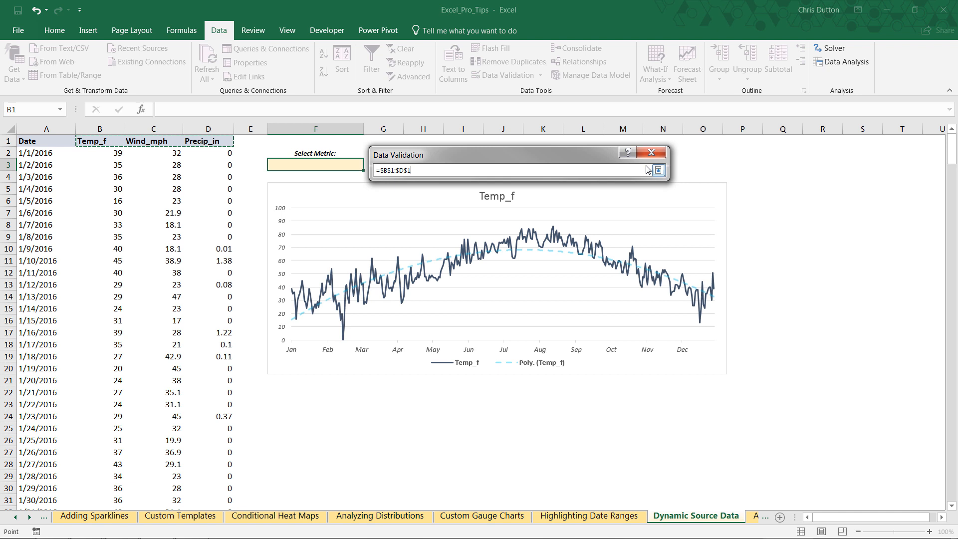
pyautogui.click(658, 170)
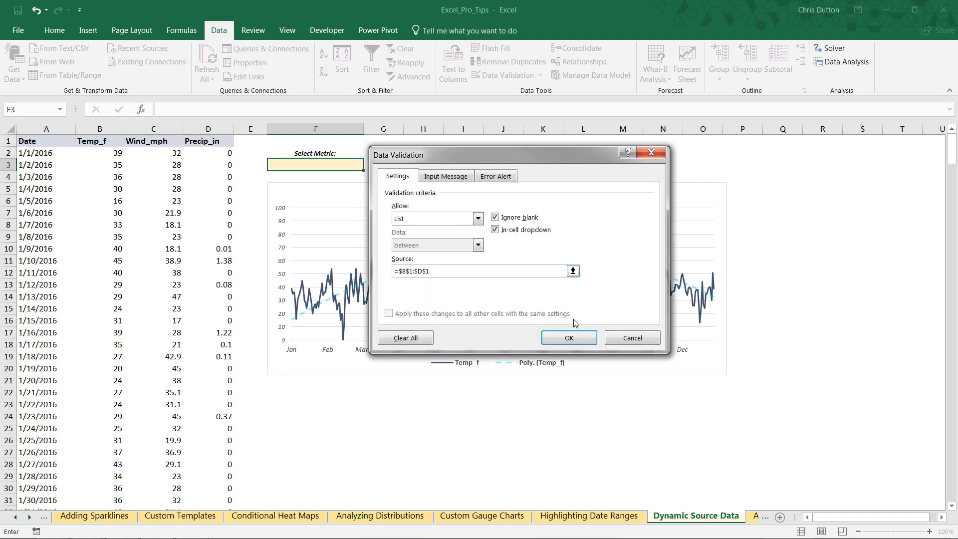
pyautogui.click(568, 337)
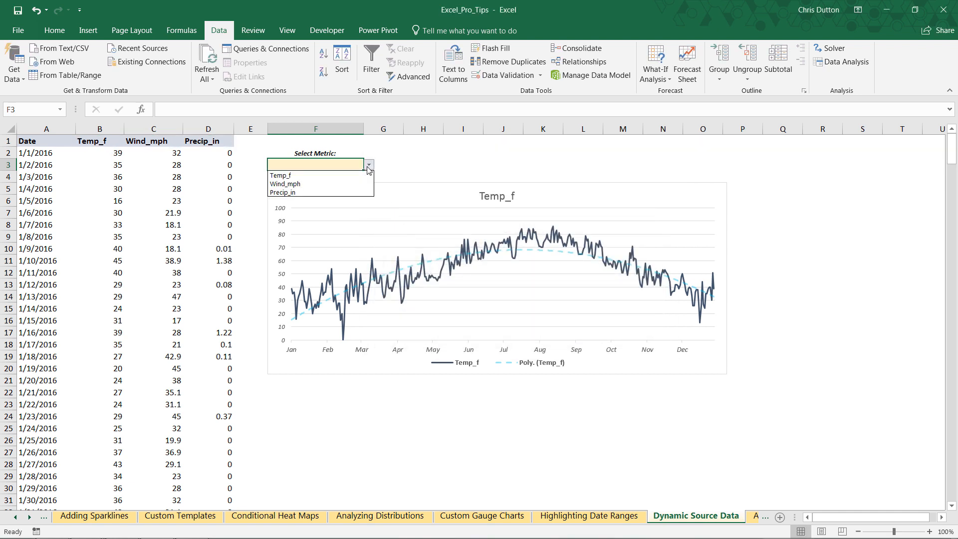
# Step: Cycle F3's dropdown through the metrics Temp_f and Wind_mph, then back to Temp_f
pyautogui.click(281, 175)
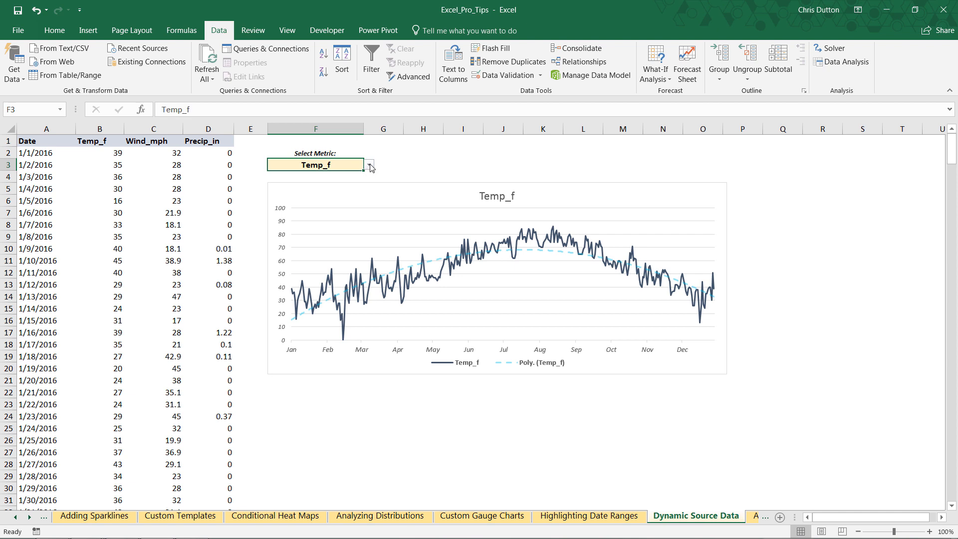
pyautogui.click(313, 164)
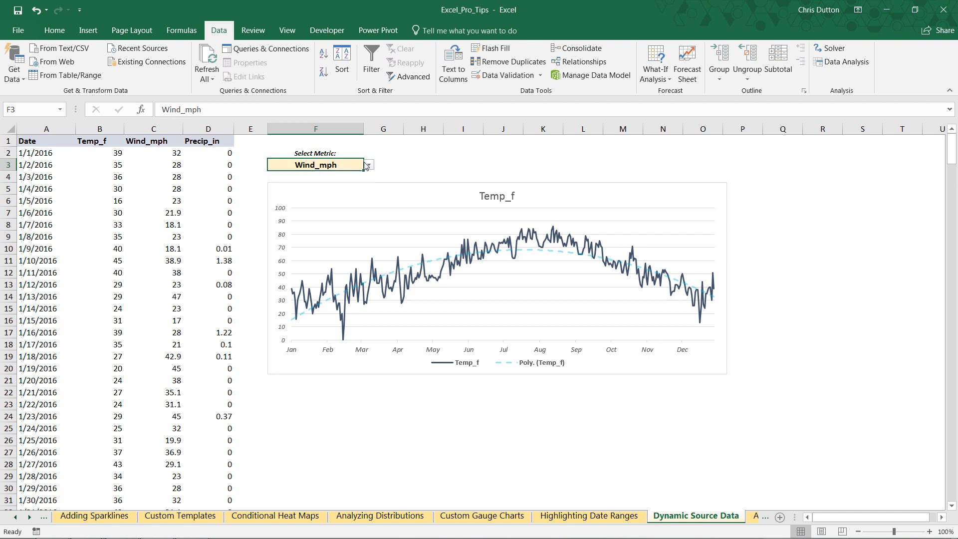
pyautogui.click(367, 164)
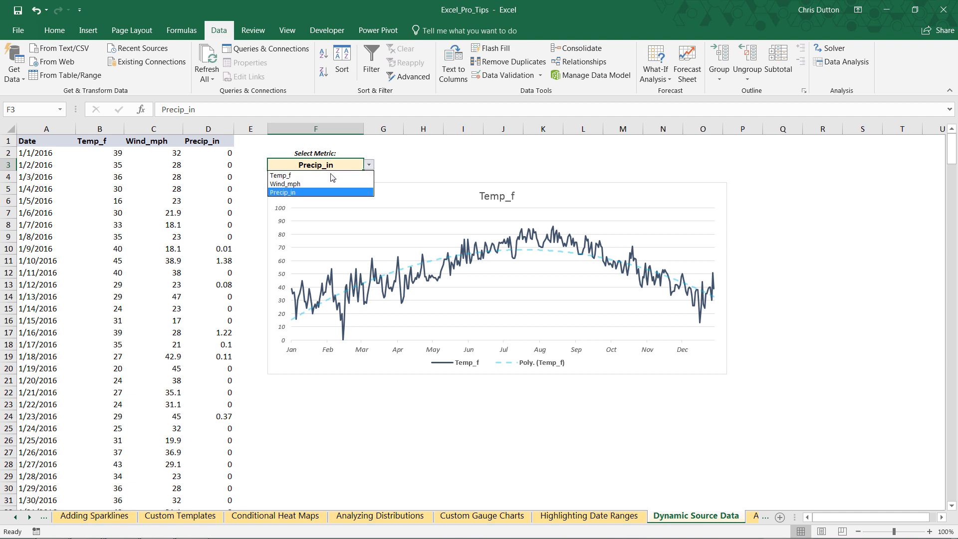
pyautogui.click(281, 175)
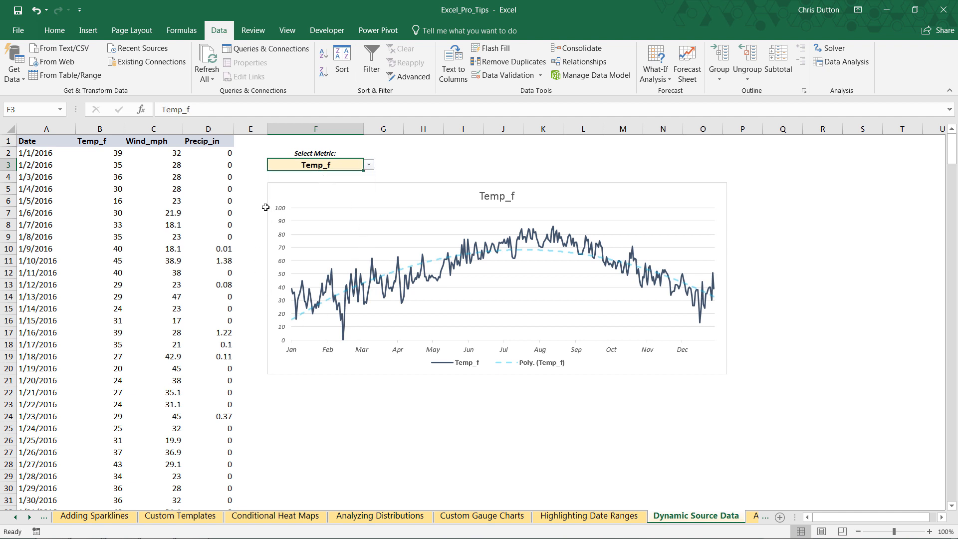
pyautogui.moveTo(515, 389)
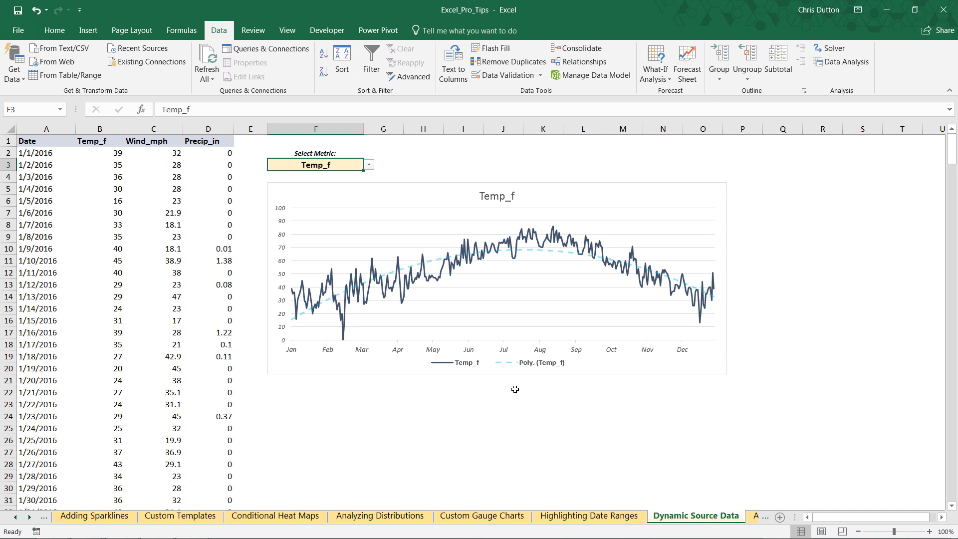
pyautogui.moveTo(128, 184)
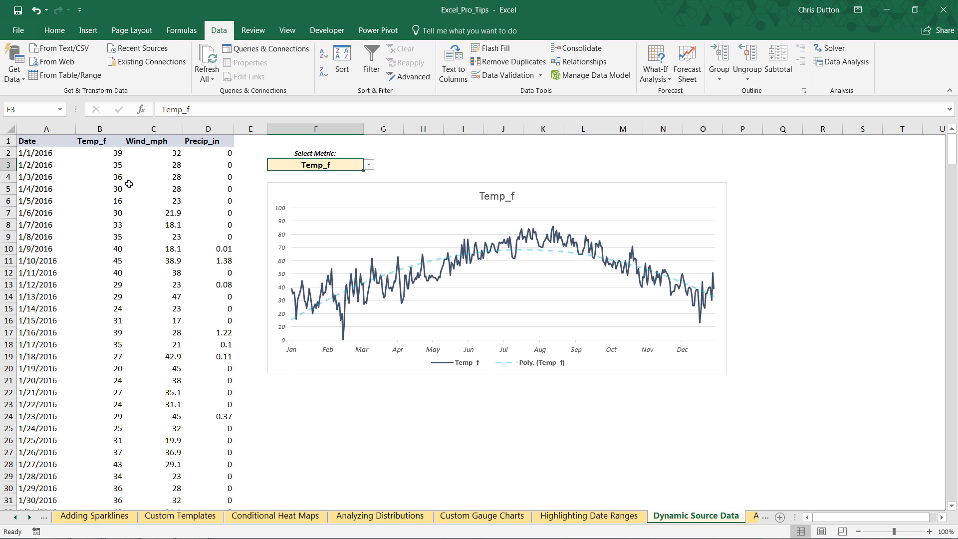
pyautogui.moveTo(97, 175)
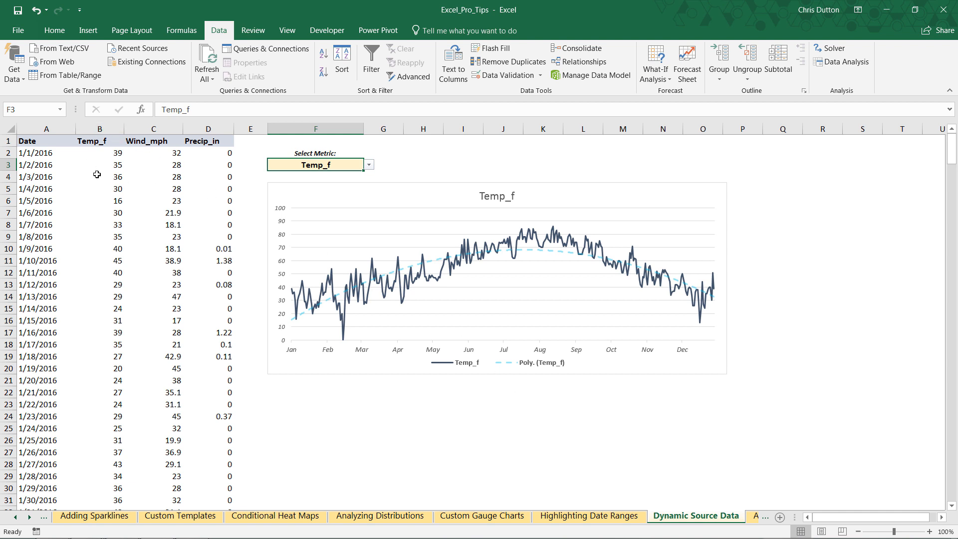
pyautogui.moveTo(204, 176)
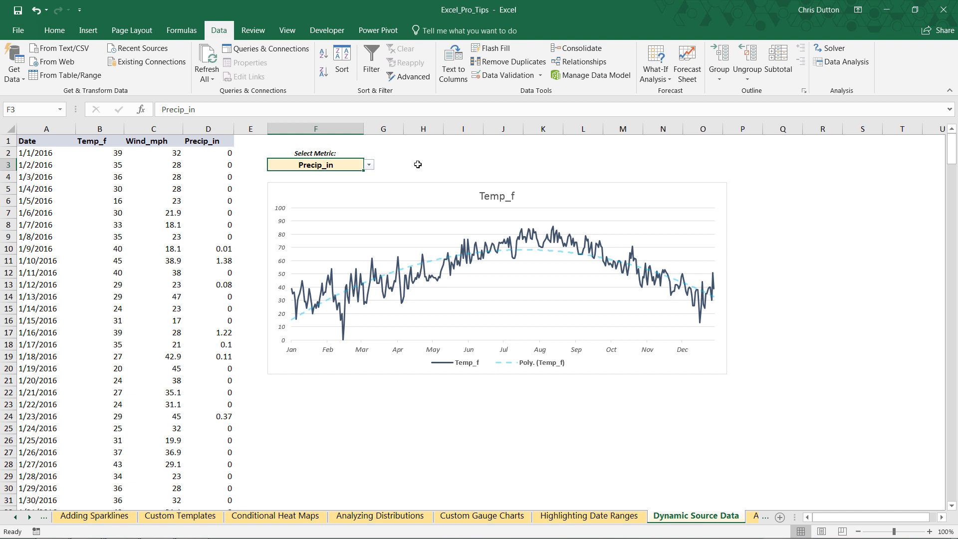
pyautogui.moveTo(297, 159)
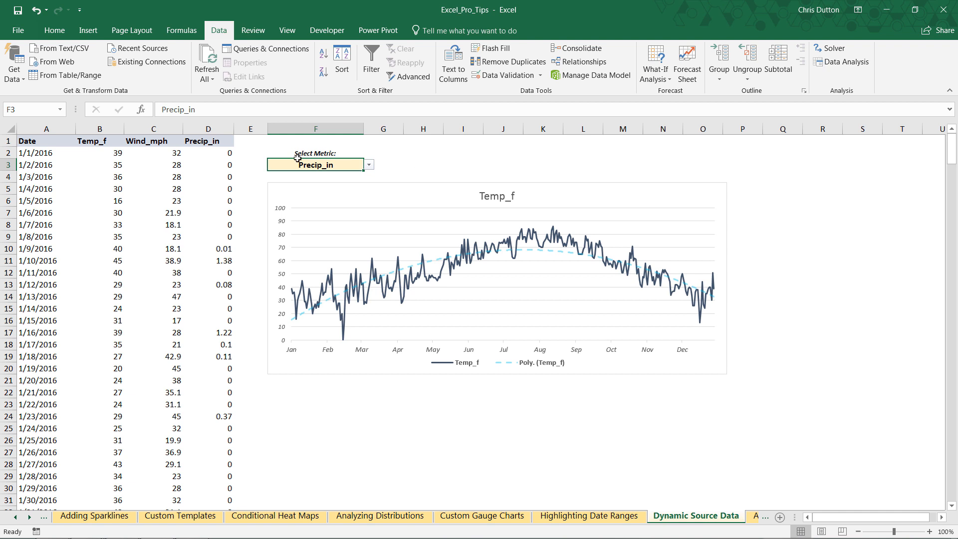
pyautogui.click(180, 30)
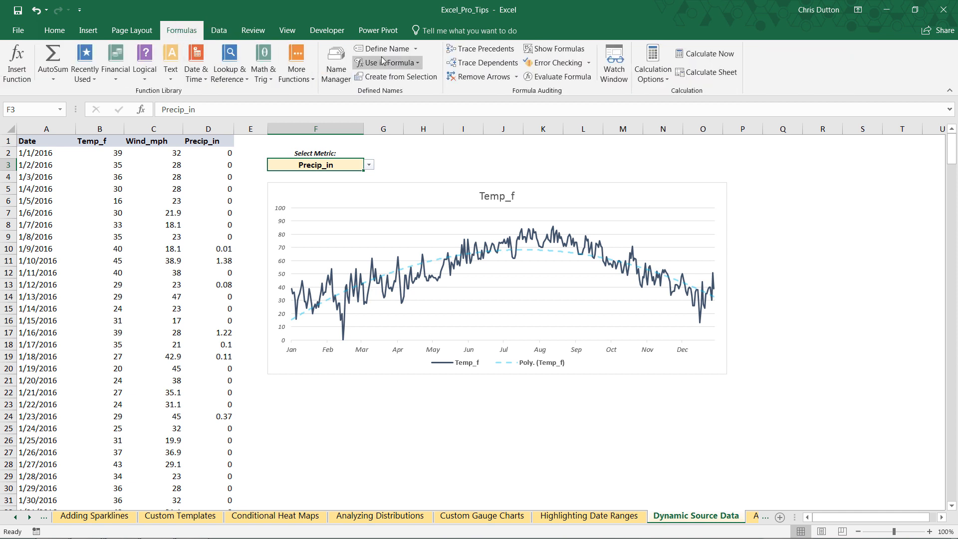
# Step: Start a new defined name called DynamicRange
pyautogui.click(383, 48)
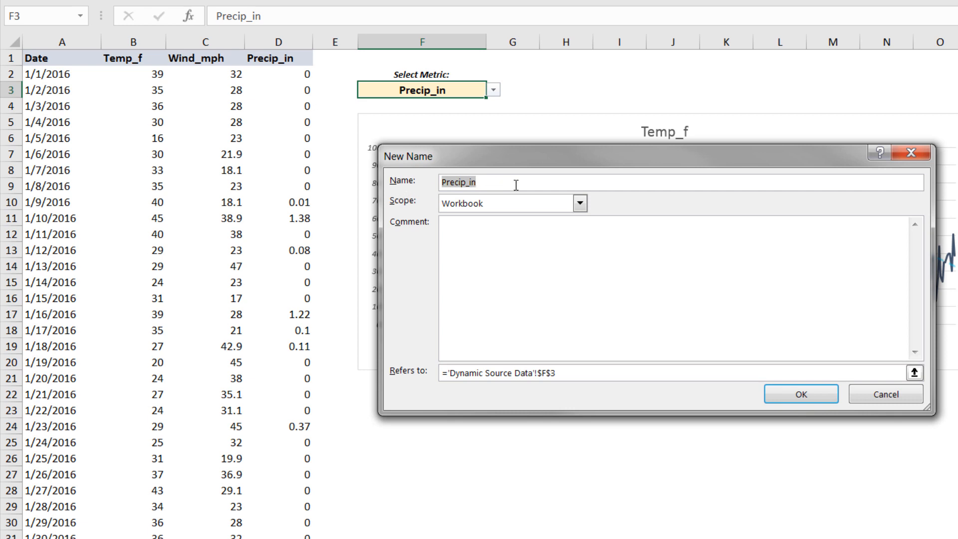
pyautogui.write('DynamicRa')
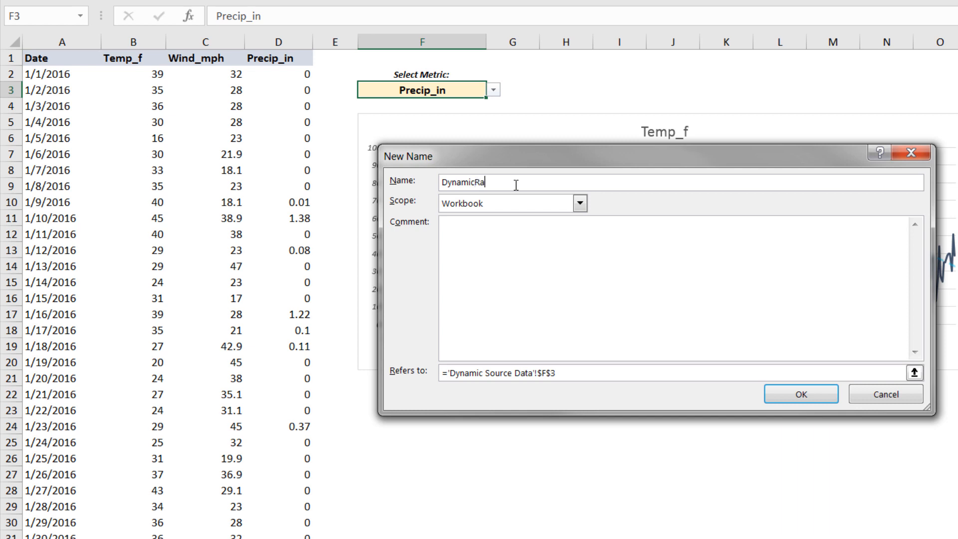
pyautogui.write('nge')
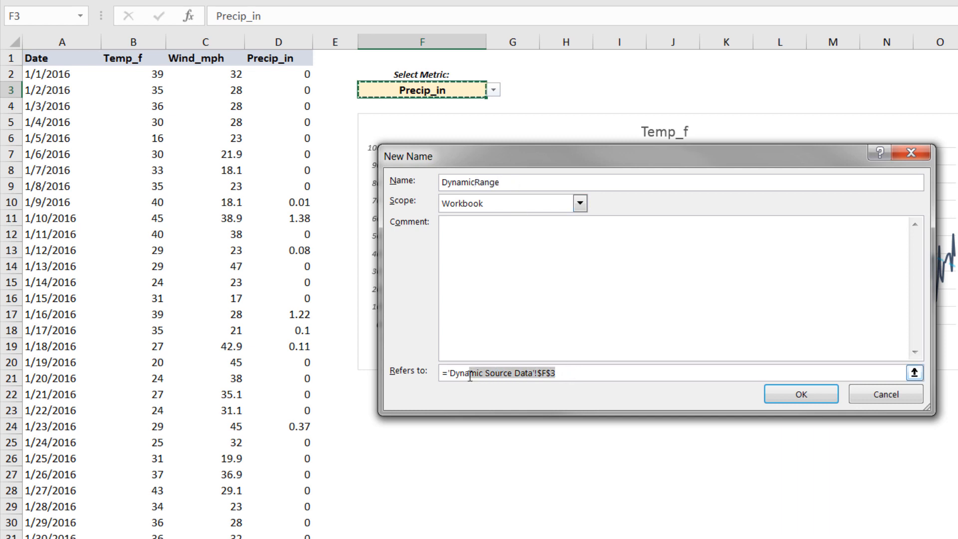
# Step: Replace its Refers to with =OFFSET('Dynamic Source Data'!$A$2,0, anchored at A2
pyautogui.click(702, 373)
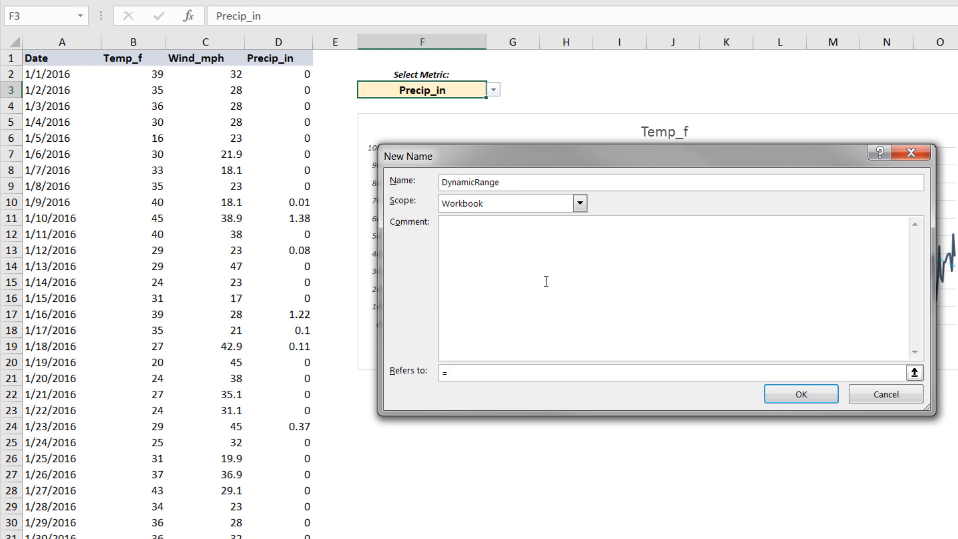
pyautogui.write('OFF')
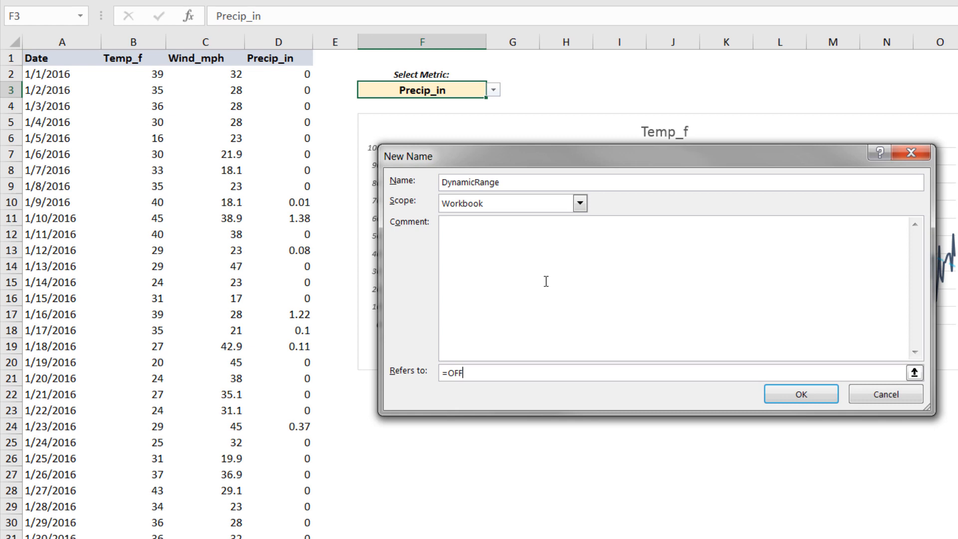
pyautogui.write('SET')
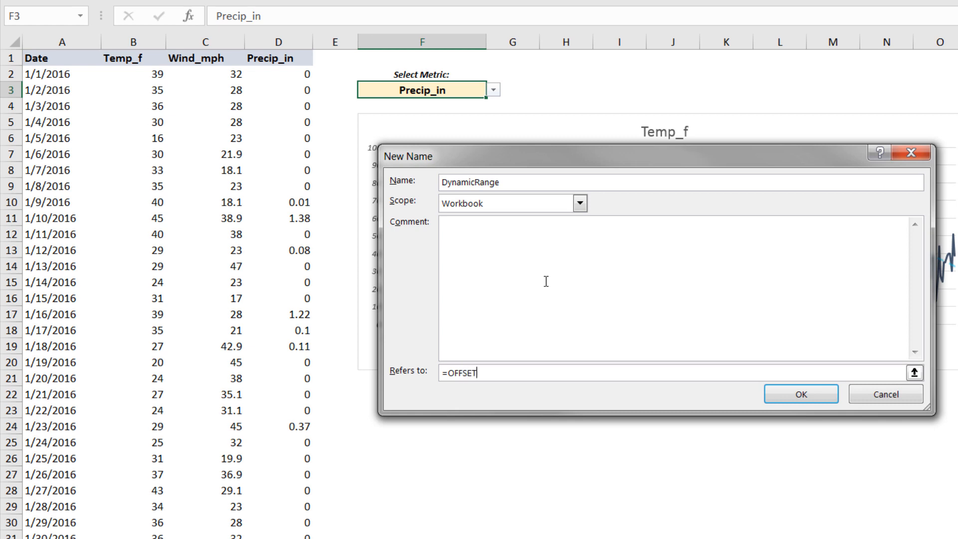
pyautogui.write('(')
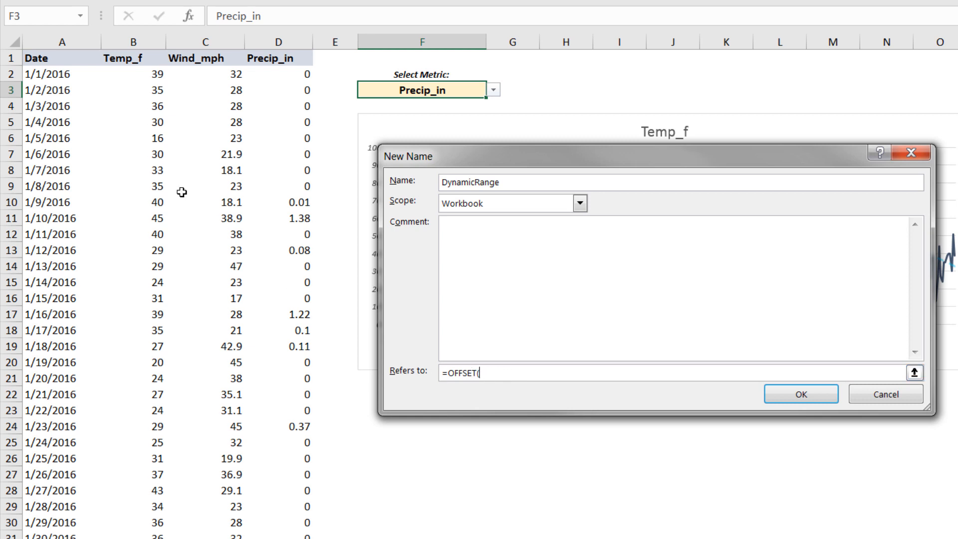
pyautogui.click(61, 74)
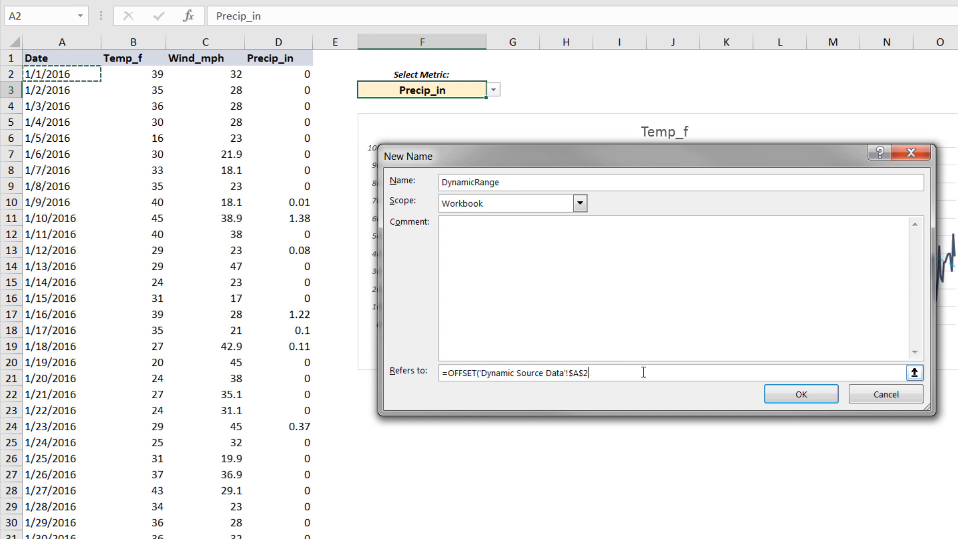
pyautogui.write(',')
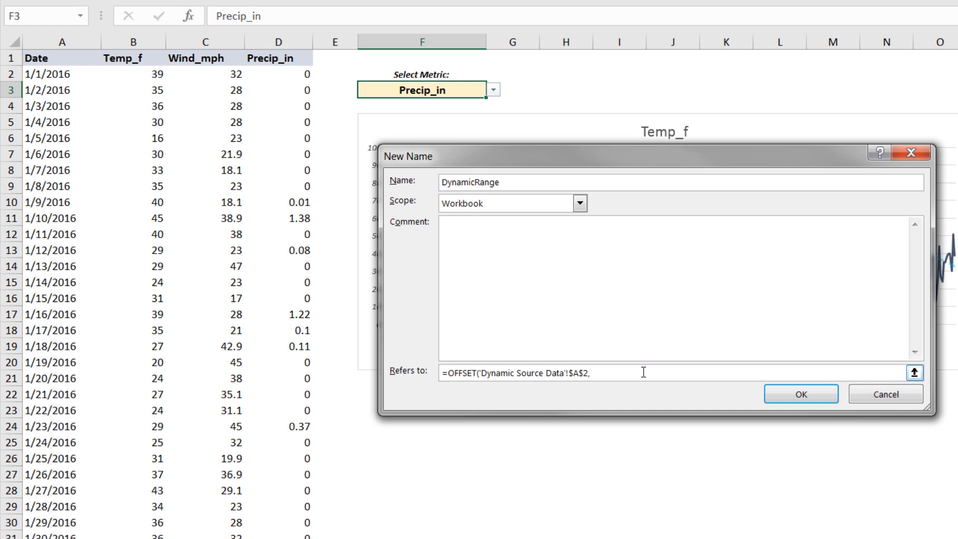
pyautogui.write('0')
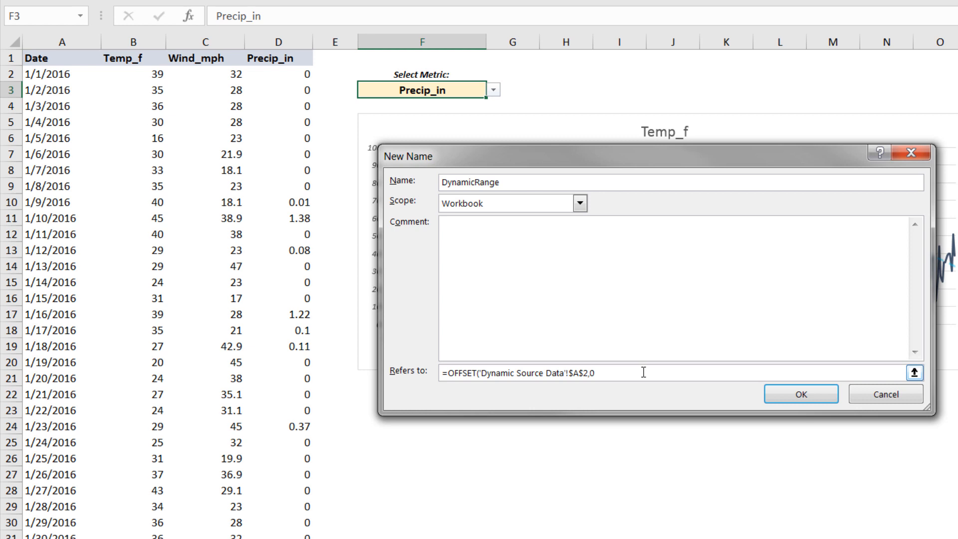
pyautogui.write(',')
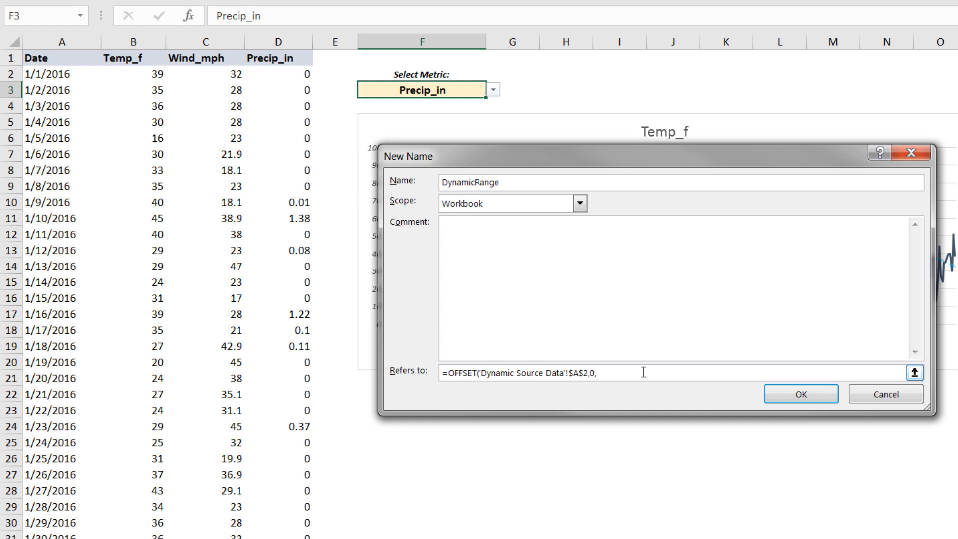
pyautogui.moveTo(470, 210)
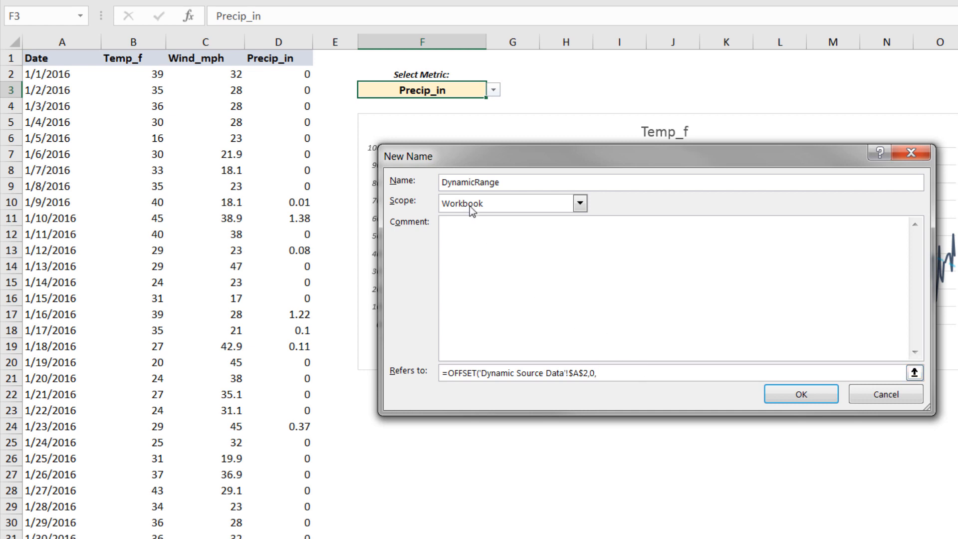
pyautogui.moveTo(183, 89)
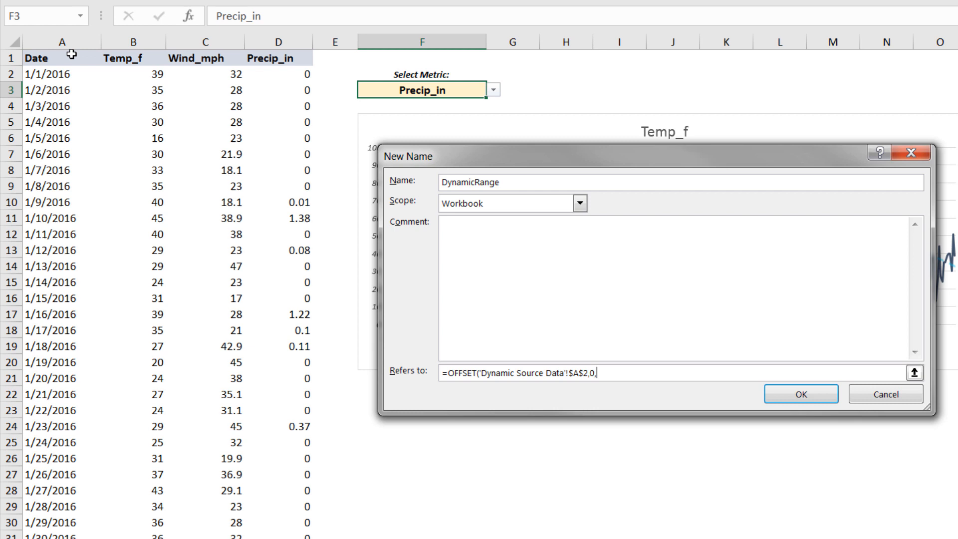
pyautogui.moveTo(147, 84)
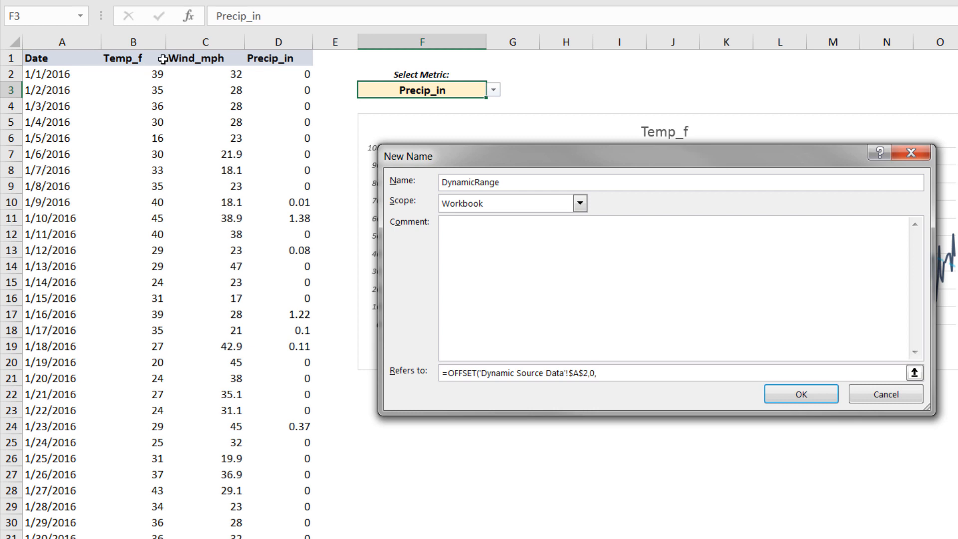
pyautogui.moveTo(226, 73)
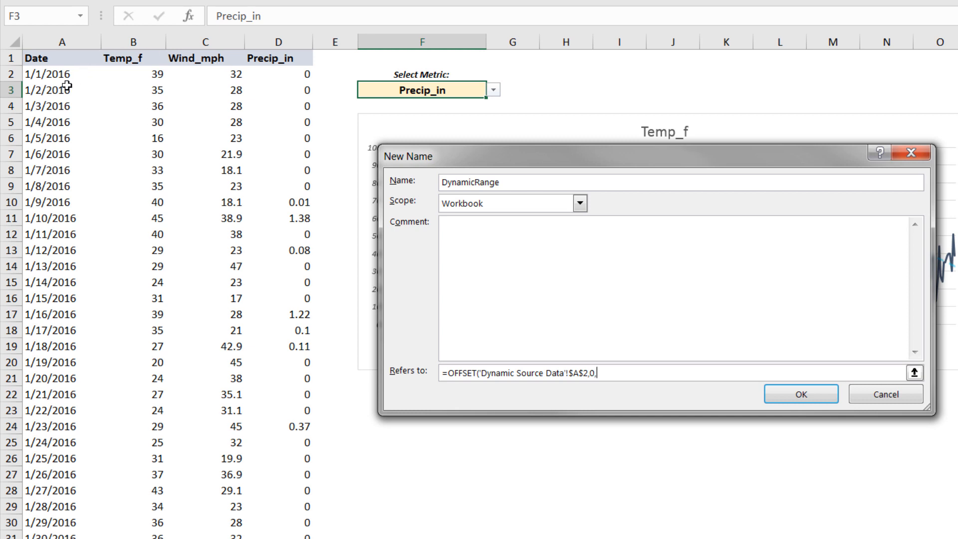
pyautogui.moveTo(213, 82)
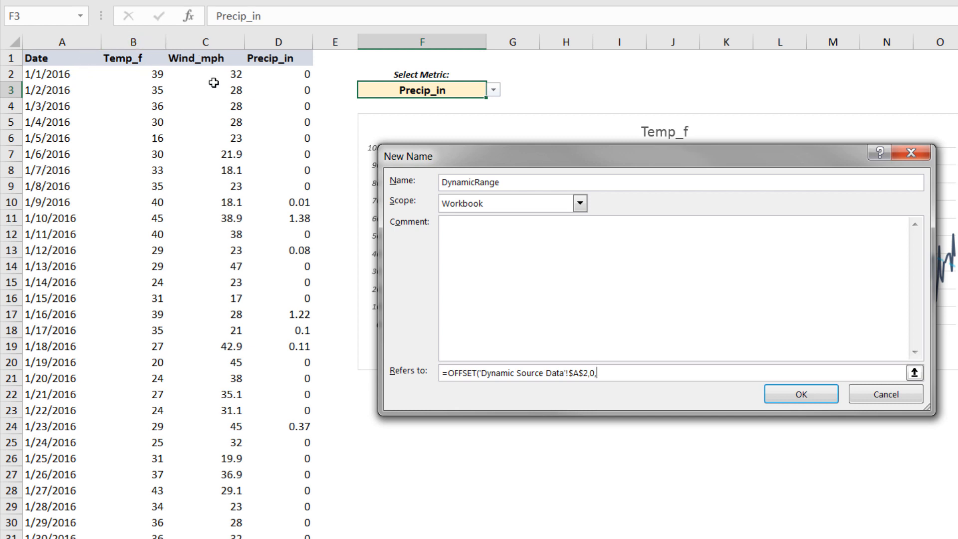
pyautogui.moveTo(177, 57)
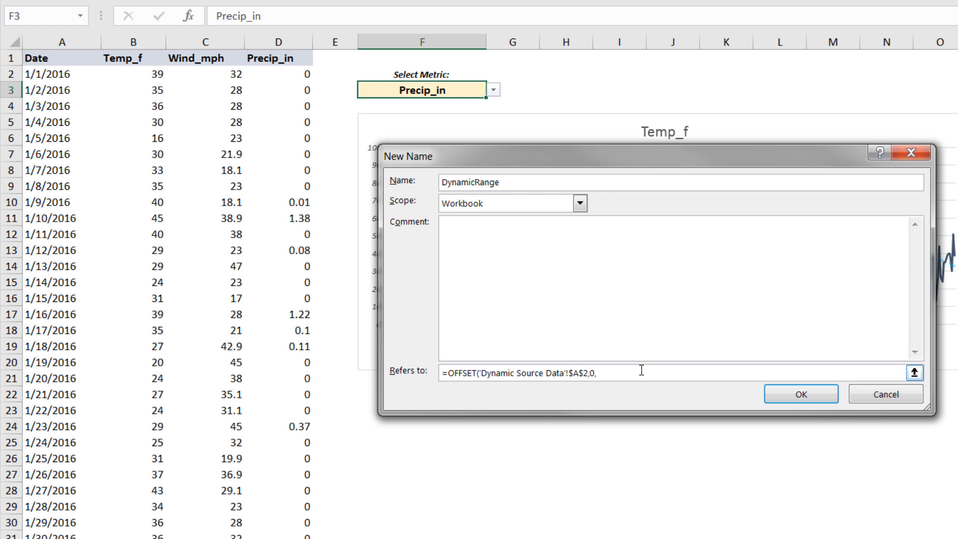
# Step: Add MATCH('Dynamic Source Data'!$F$3,$B$1:$D$1,0) as the OFFSET column offset
pyautogui.write('MATCH(')
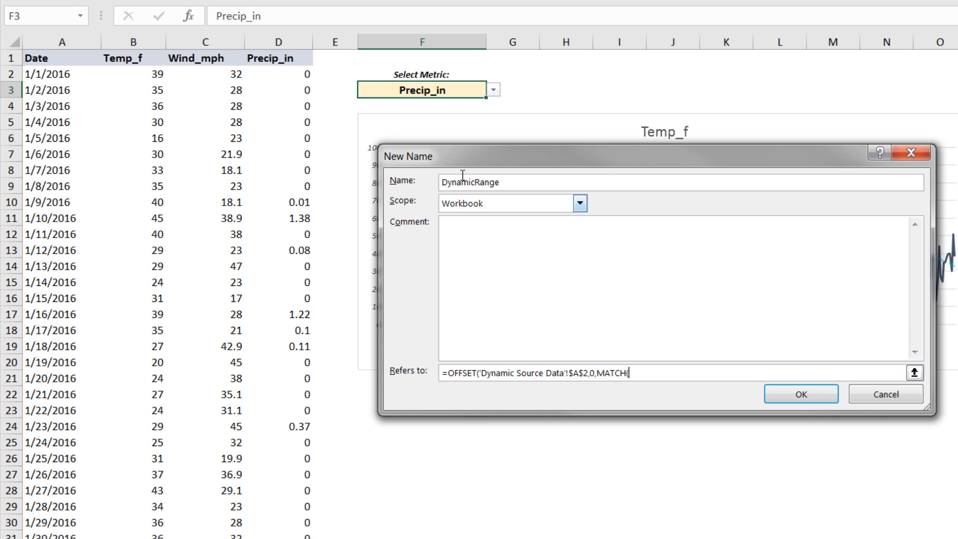
pyautogui.click(422, 89)
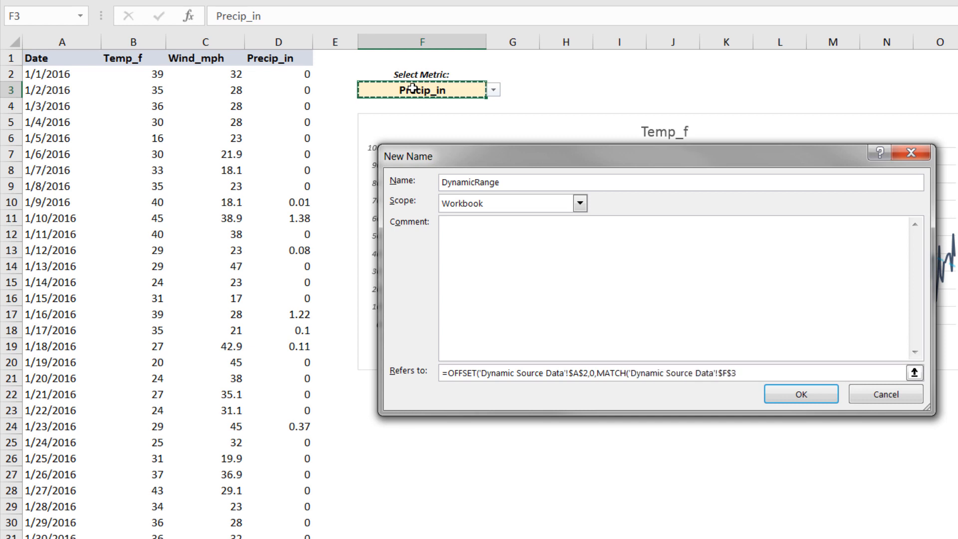
pyautogui.write(',')
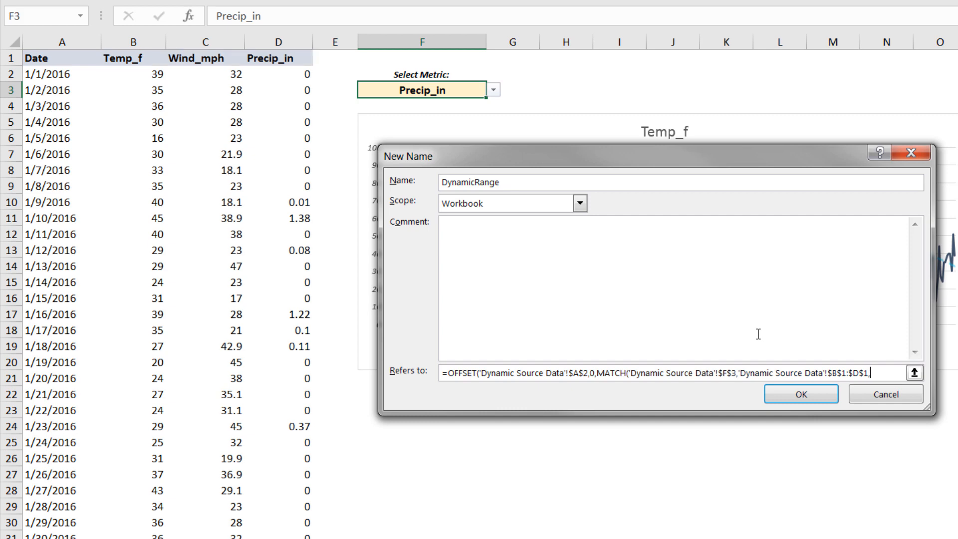
pyautogui.write('0)')
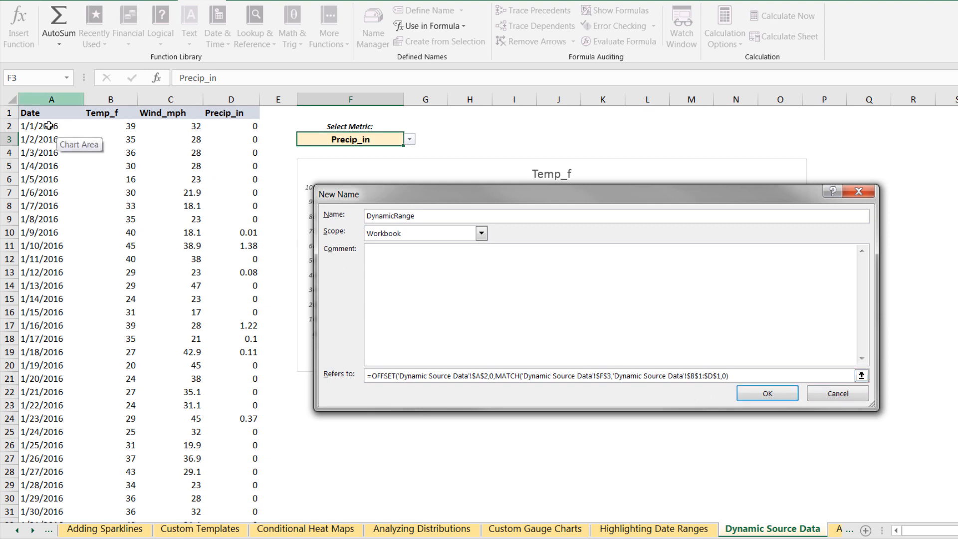
pyautogui.moveTo(217, 150)
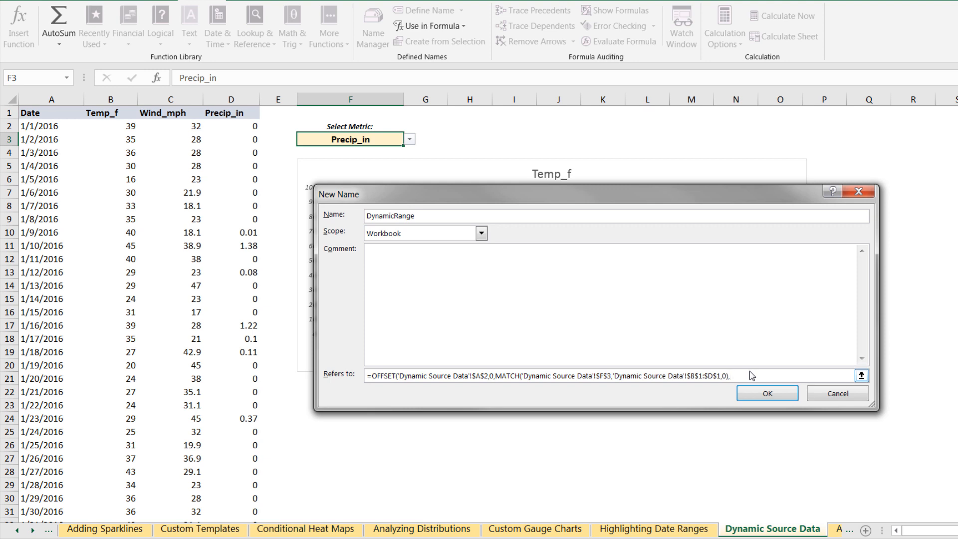
# Step: Replace the 363 row count with COUNTA($A:$A)-1 and width 1, then save DynamicRange
pyautogui.write('363')
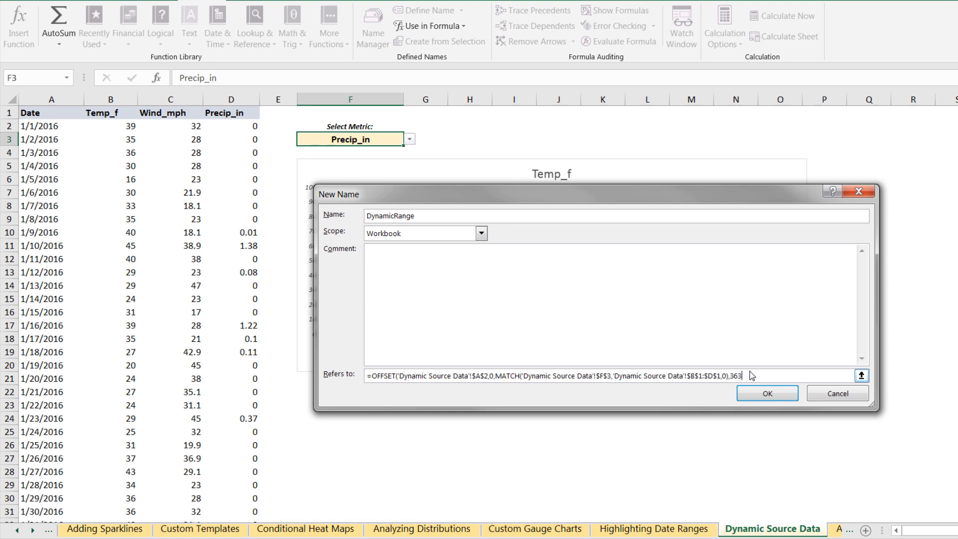
pyautogui.press('Backspace')
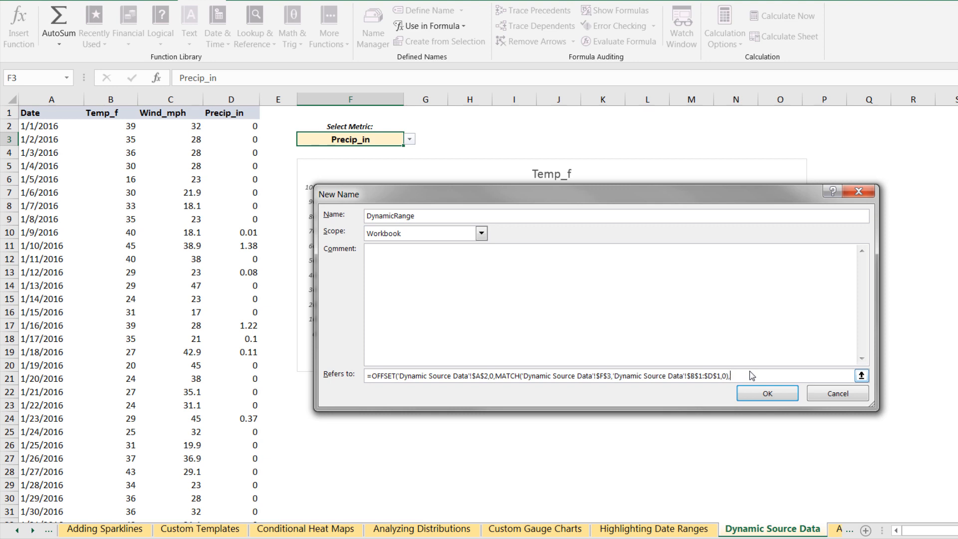
pyautogui.write("COUNTA('Dynamic Source Data'!$A:$A)-")
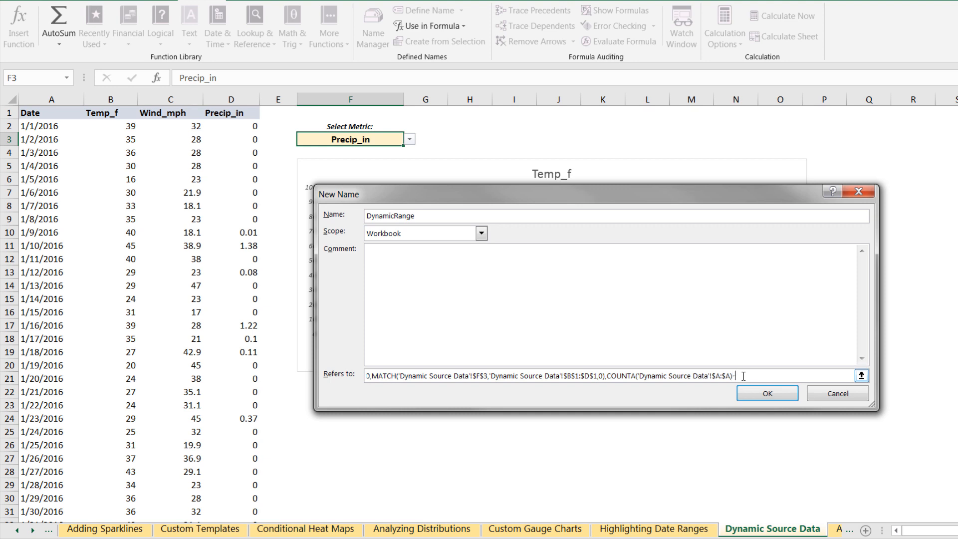
pyautogui.write('1,')
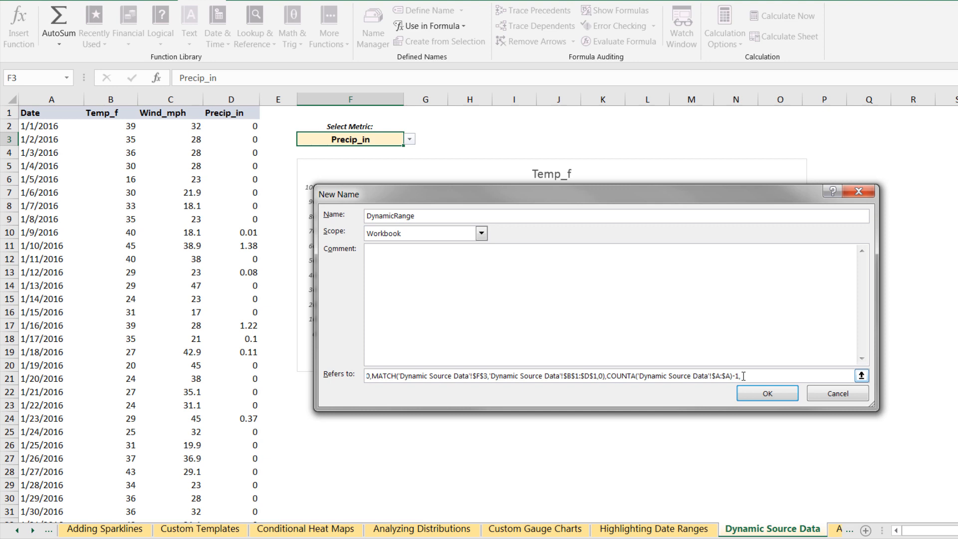
pyautogui.write('1)')
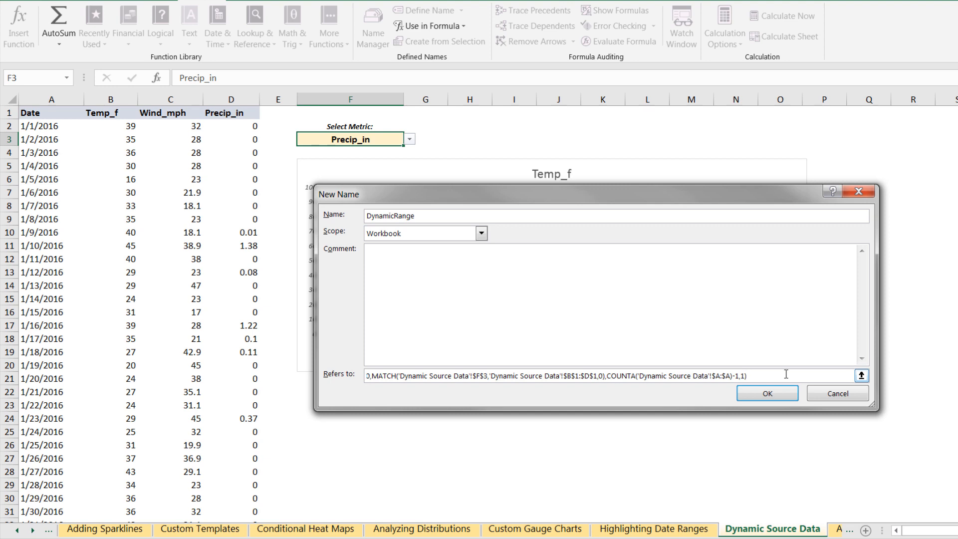
pyautogui.moveTo(766, 393)
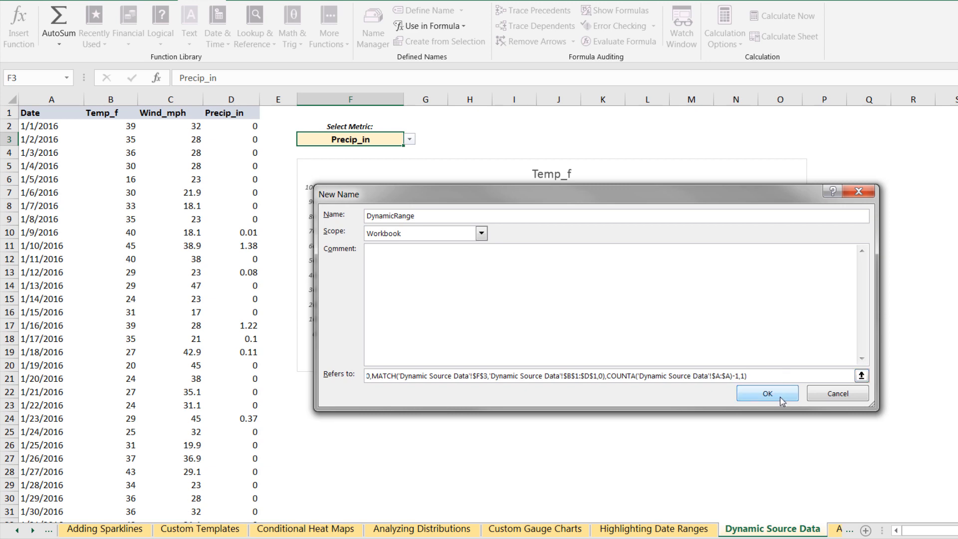
pyautogui.click(767, 392)
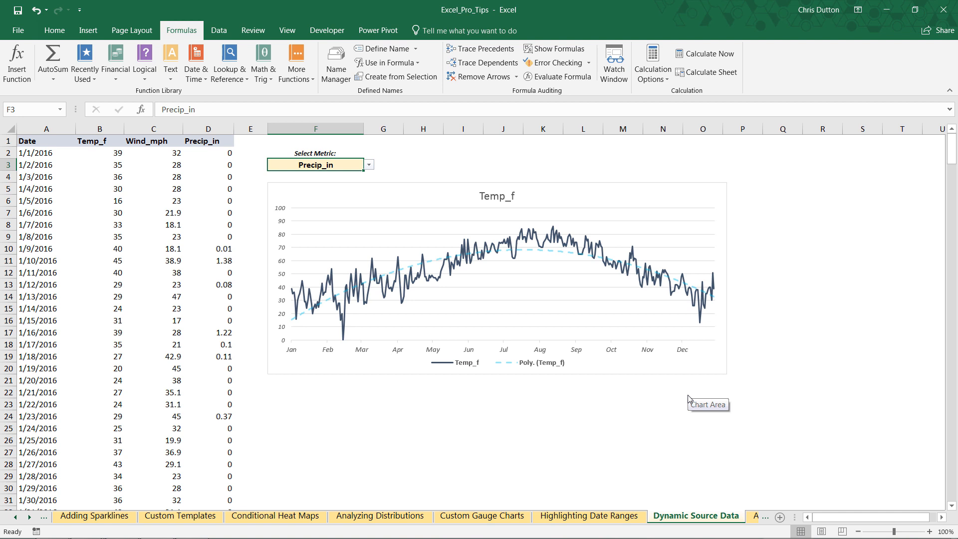
pyautogui.moveTo(534, 253)
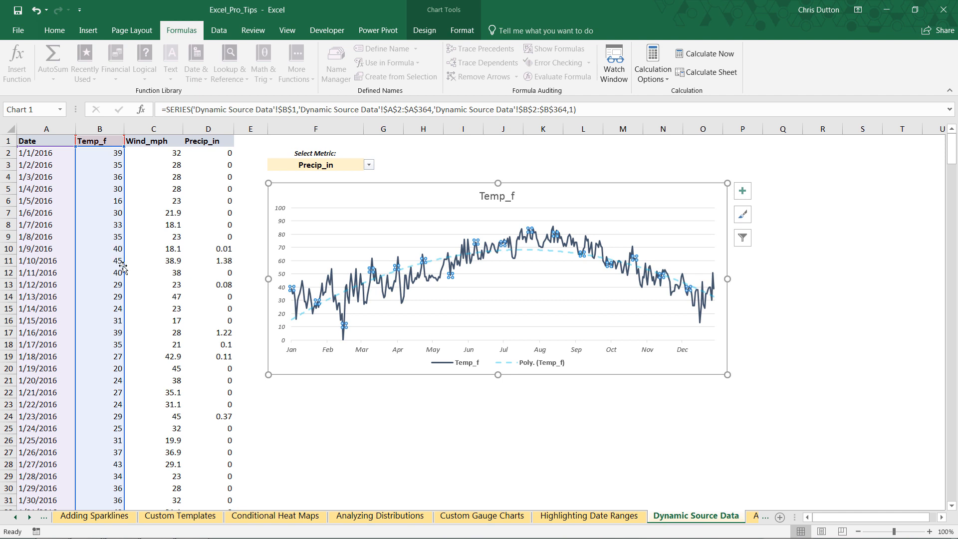
pyautogui.moveTo(438, 275)
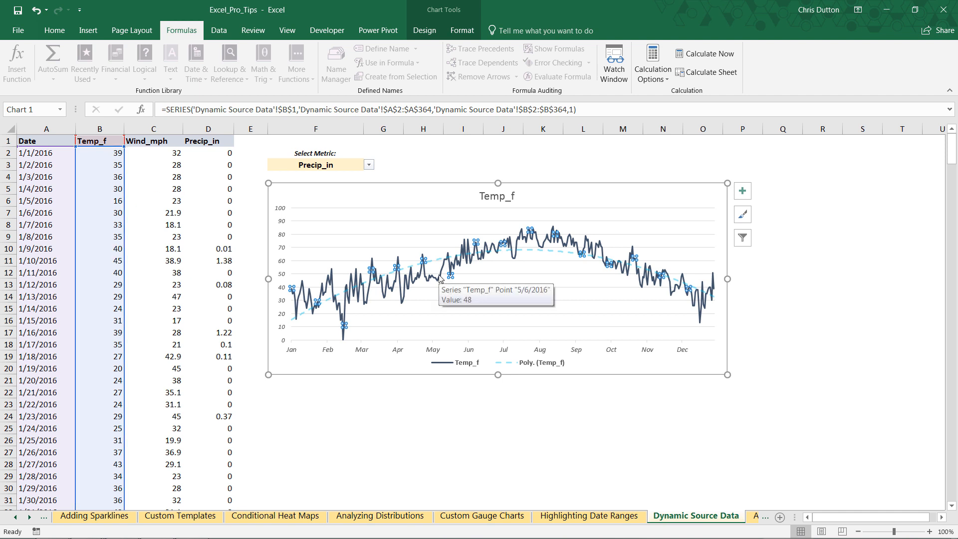
pyautogui.moveTo(460, 264)
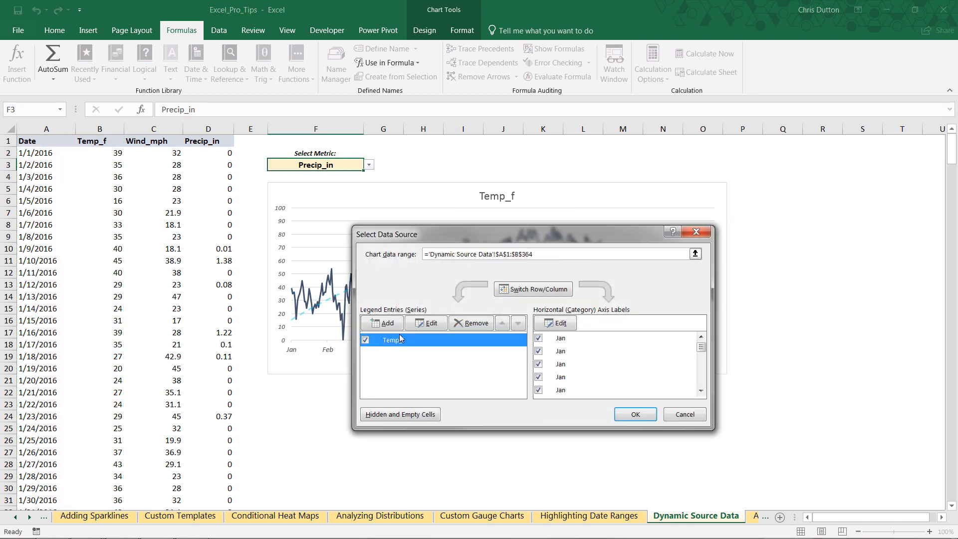
# Step: Set the series name to ='Dynamic Source Data'!$F$3 and its values to DynamicRange
pyautogui.click(425, 323)
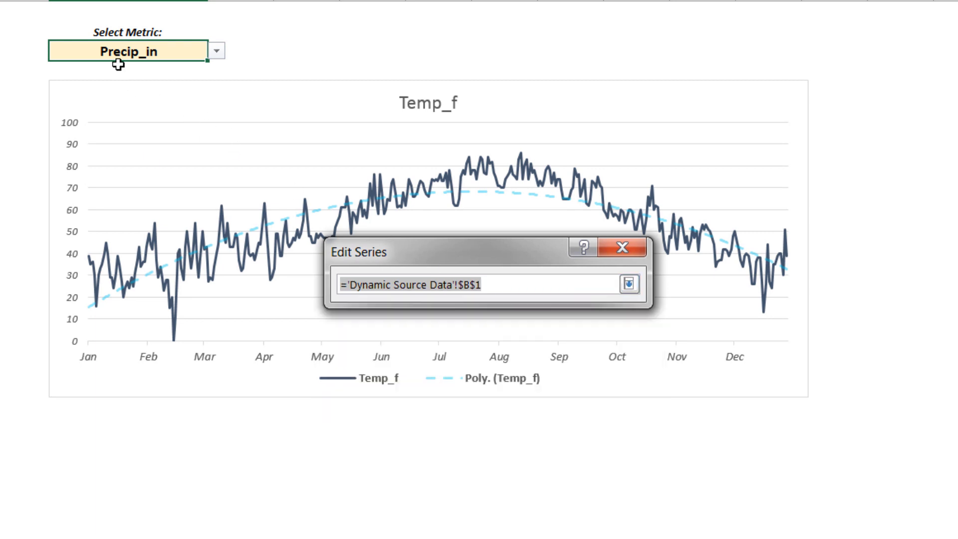
pyautogui.write("='Dynamic Source Data'!$F$3")
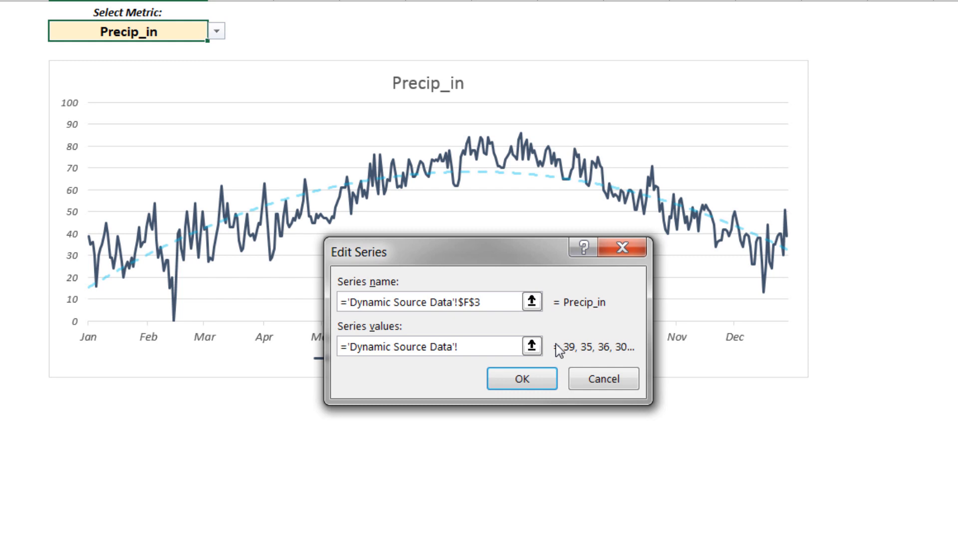
pyautogui.write('DynamicRa')
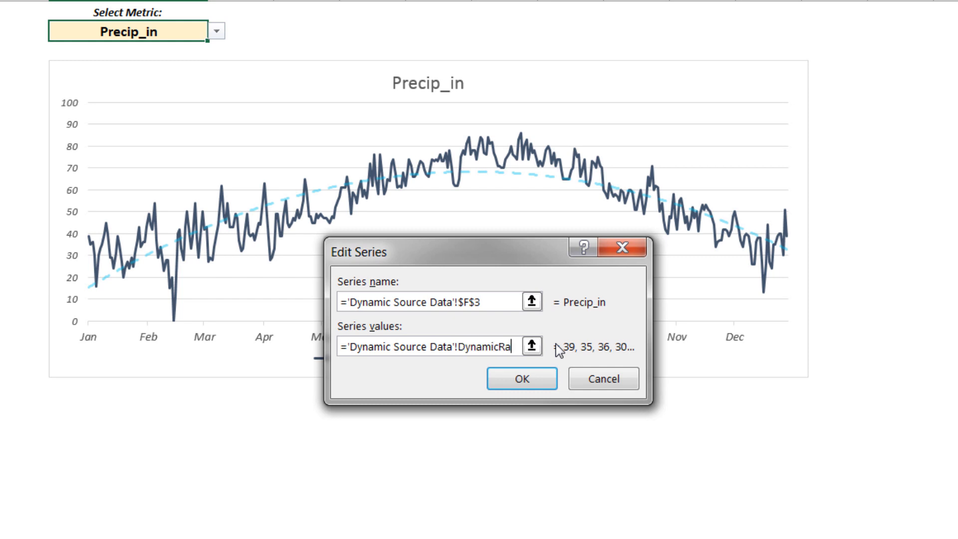
pyautogui.click(519, 378)
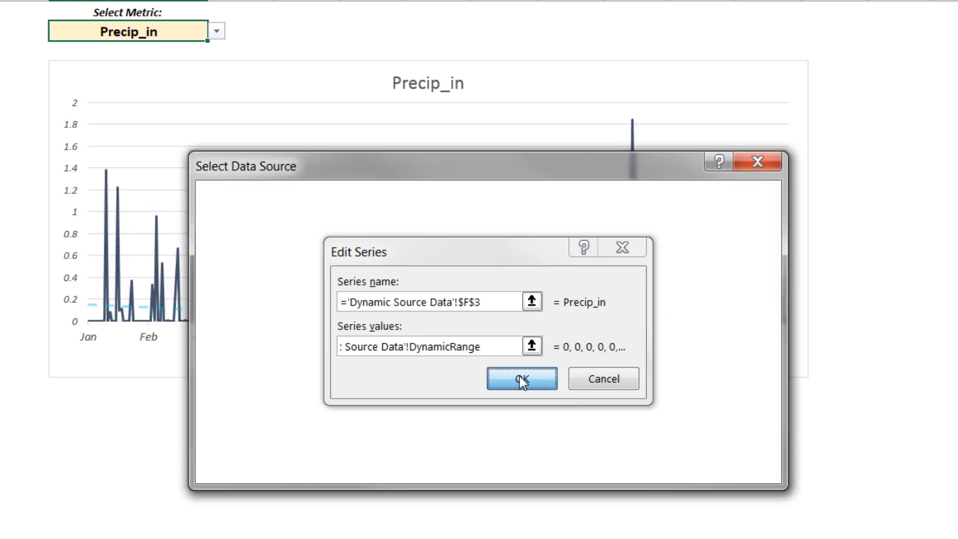
pyautogui.click(520, 378)
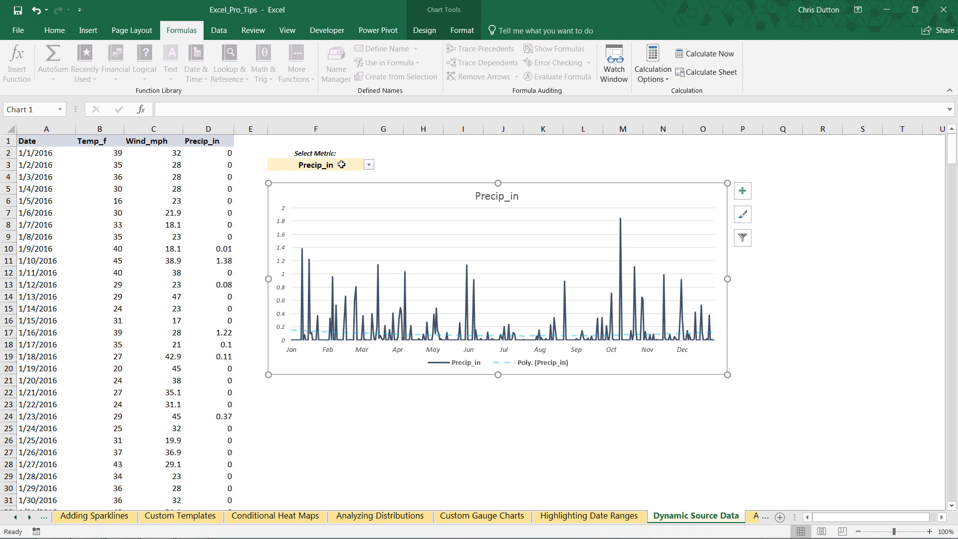
pyautogui.moveTo(369, 169)
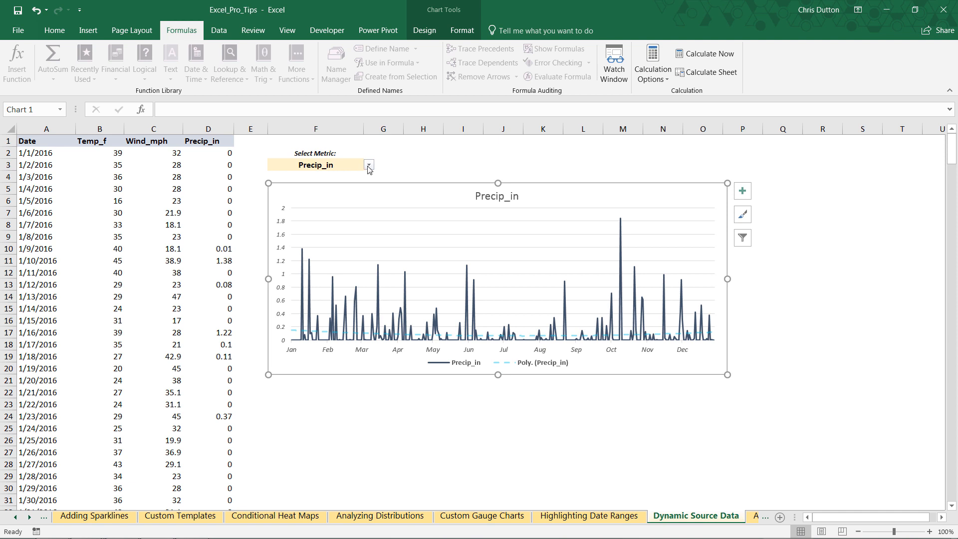
# Step: Pick Temp_f, then Wind_mph in F3, scroll through the sheet, and deselect the chart
pyautogui.click(368, 164)
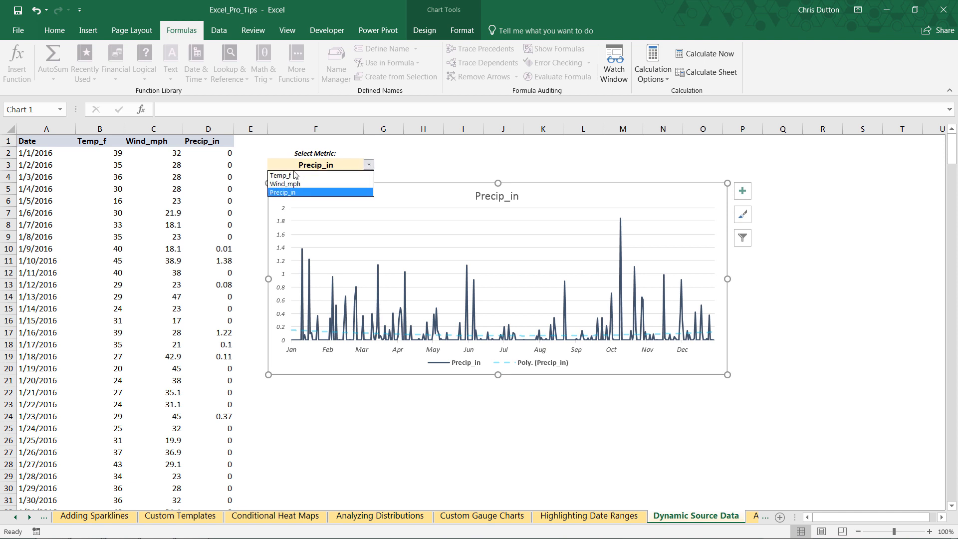
pyautogui.click(280, 176)
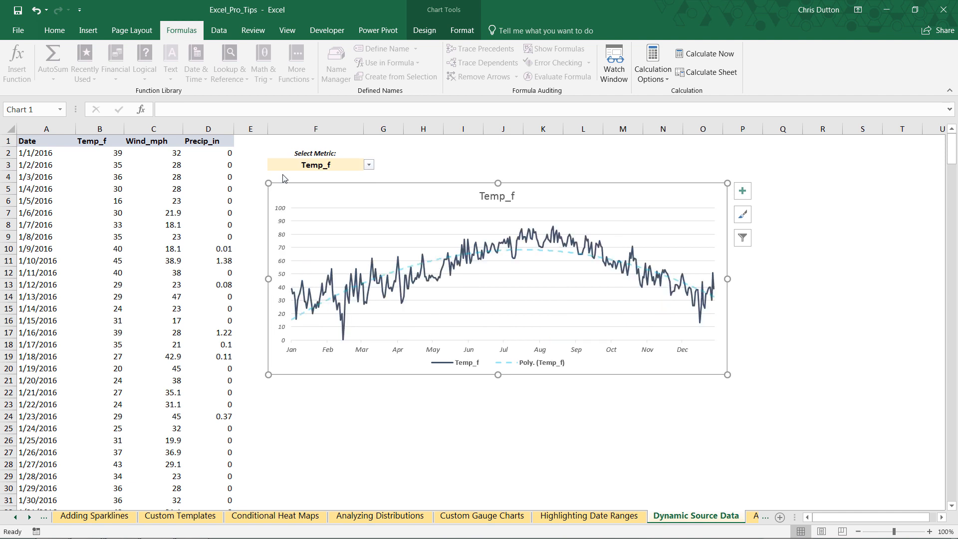
pyautogui.click(368, 164)
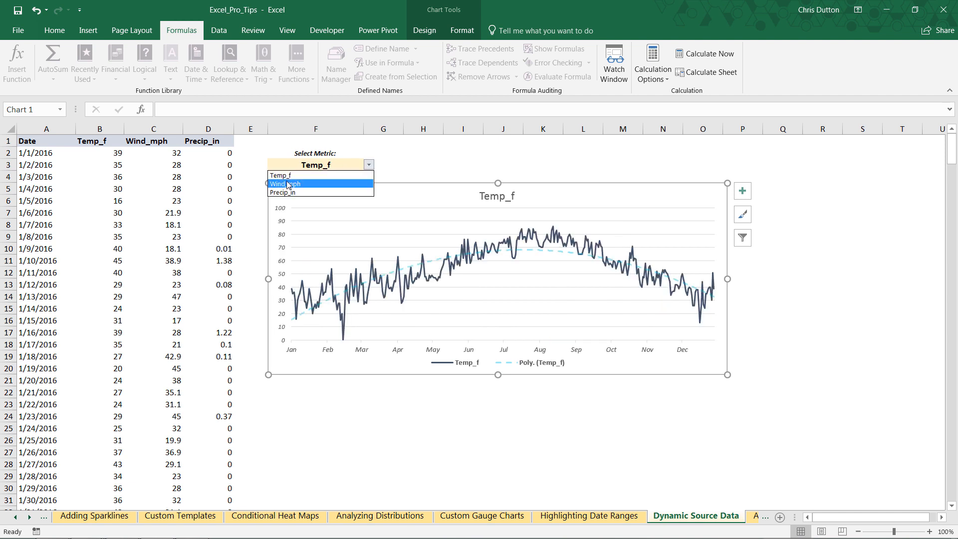
pyautogui.click(288, 184)
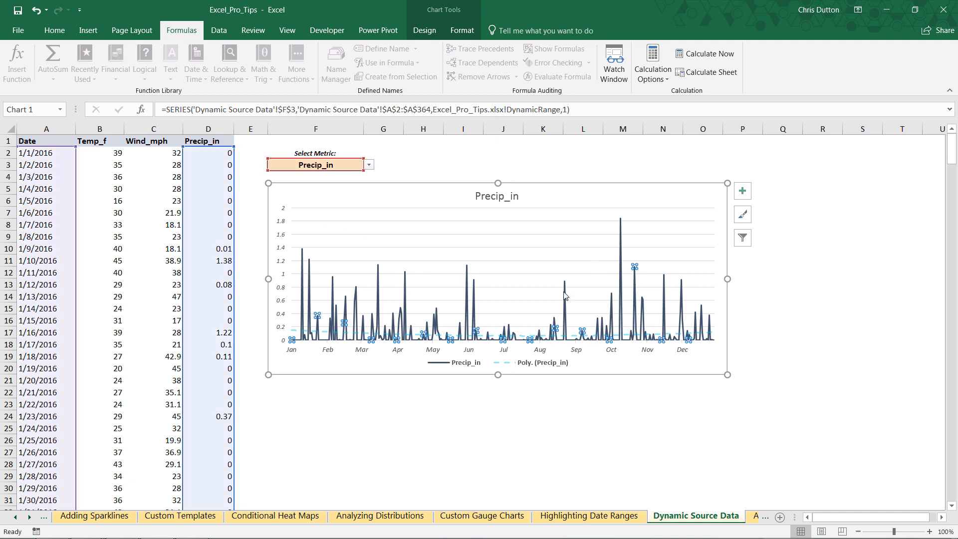
pyautogui.moveTo(198, 206)
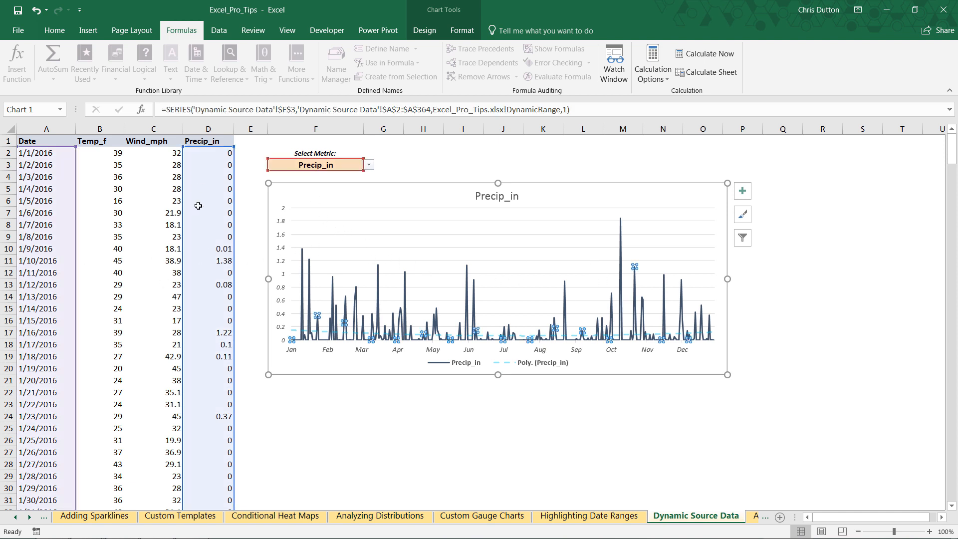
pyautogui.moveTo(215, 154)
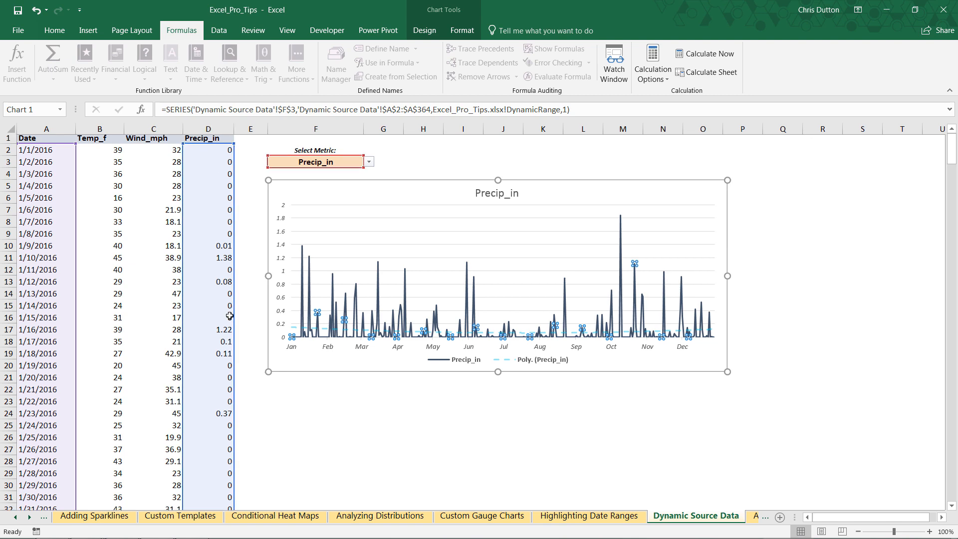
pyautogui.scroll(-3)
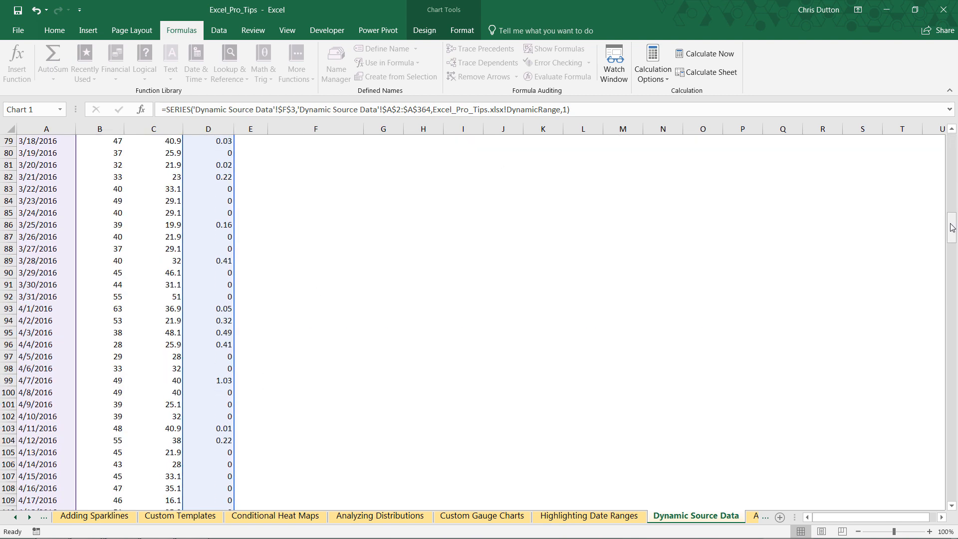
pyautogui.moveTo(952, 220); pyautogui.dragTo(951, 440)
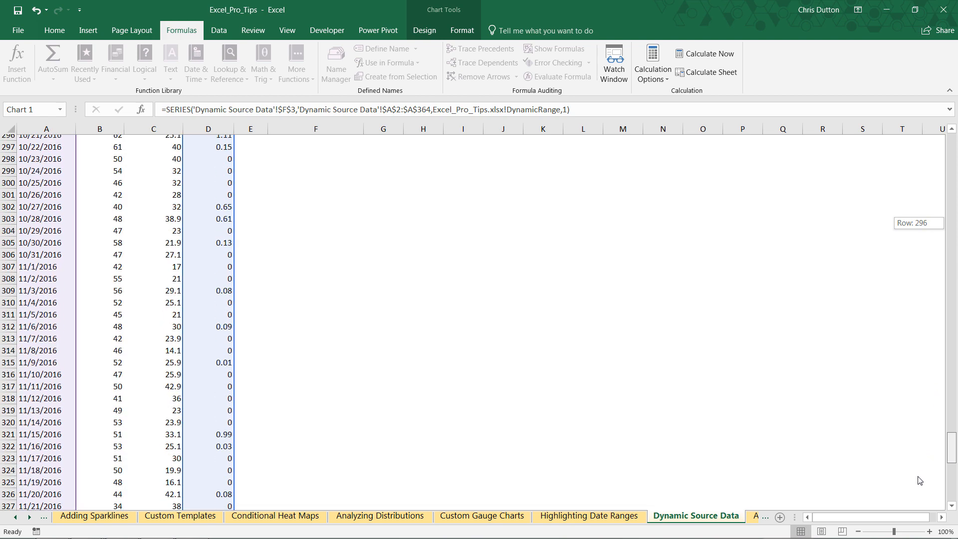
pyautogui.scroll(-3)
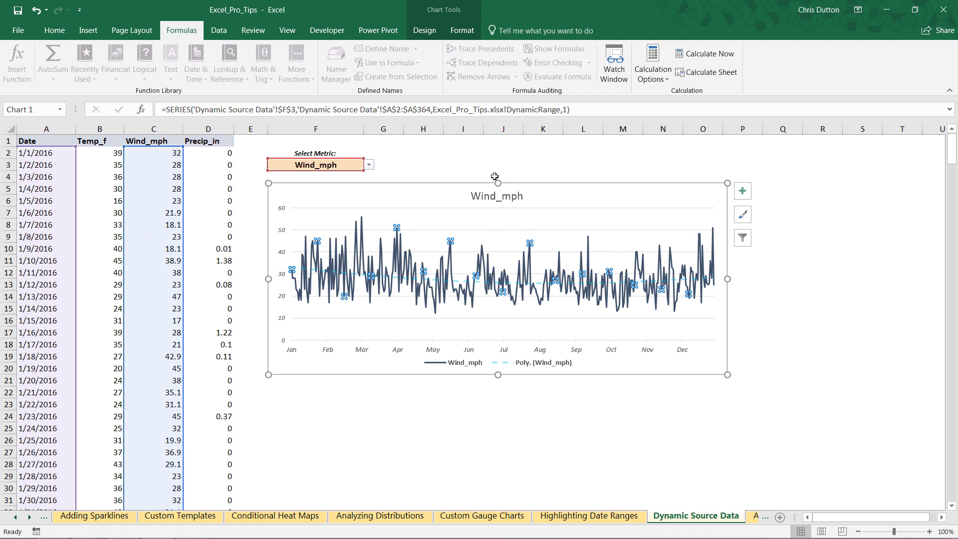
pyautogui.click(423, 152)
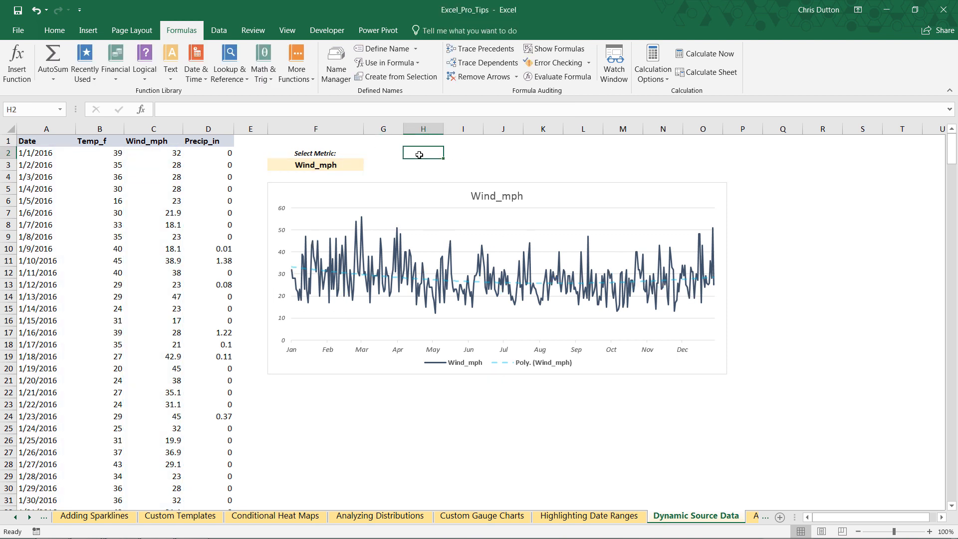